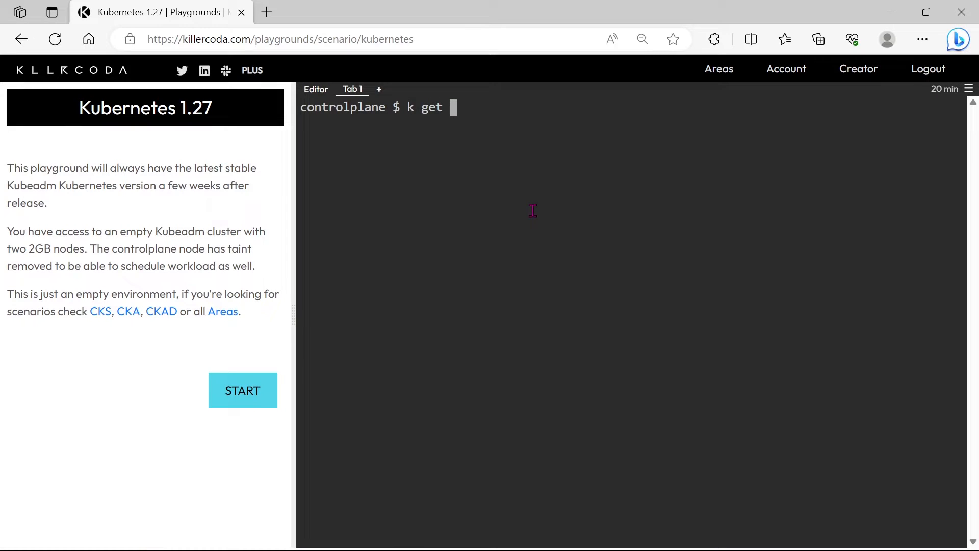
Step: List pods with -o wide, copy multi-pod's IP 192.168.1.8, and clear the terminal
{"action": "type", "text": "po -o"}
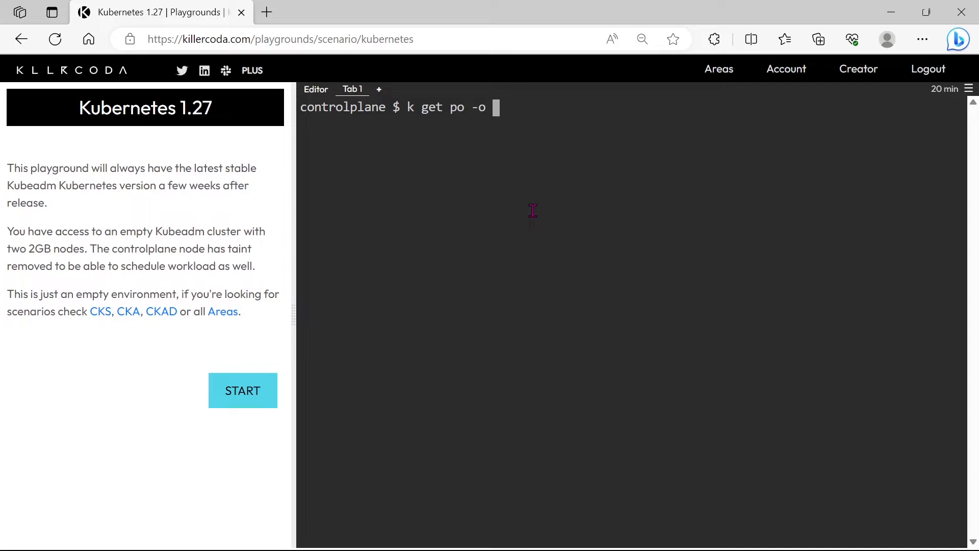
{"action": "type", "text": "wide"}
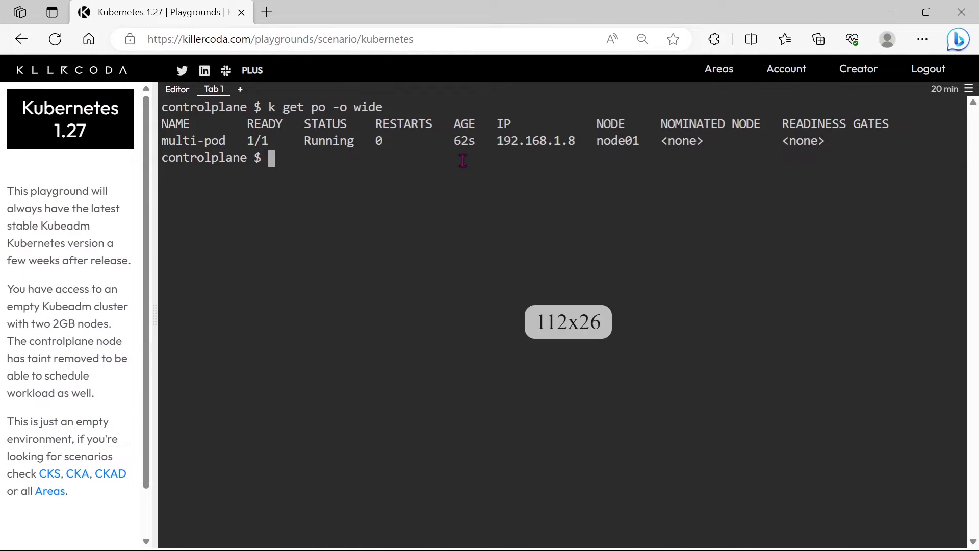
{"action": "type", "text": "curl"}
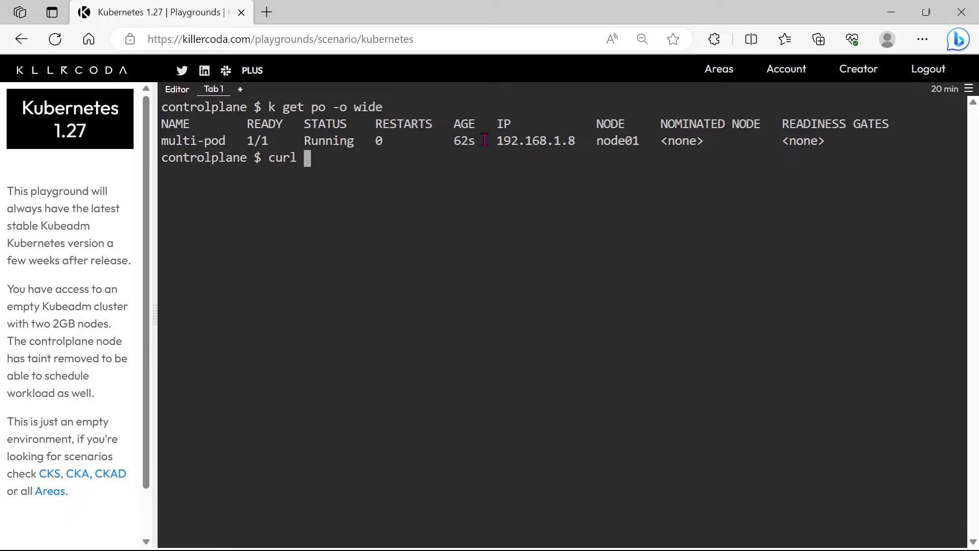
{"action": "double_click", "coordinate": [535, 141]}
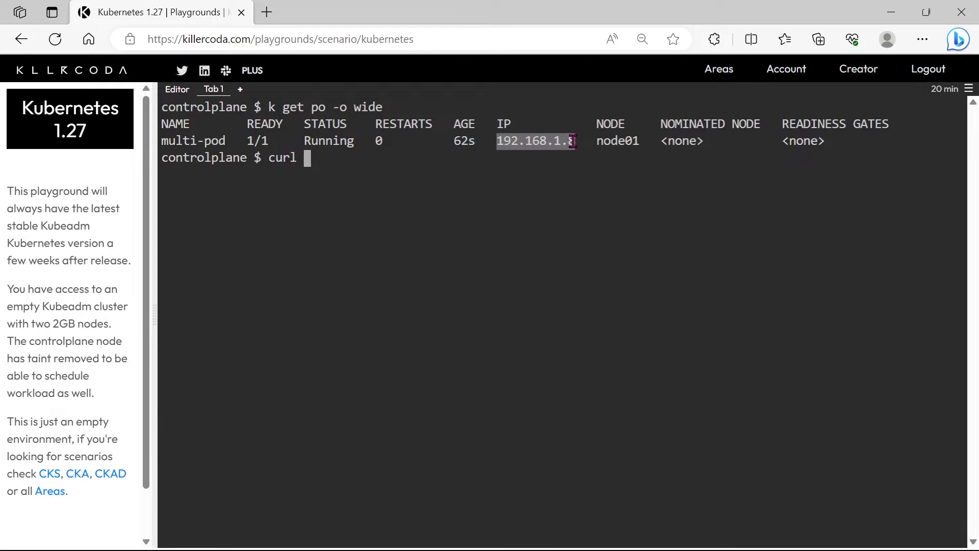
{"action": "left_click", "coordinate": [444, 265]}
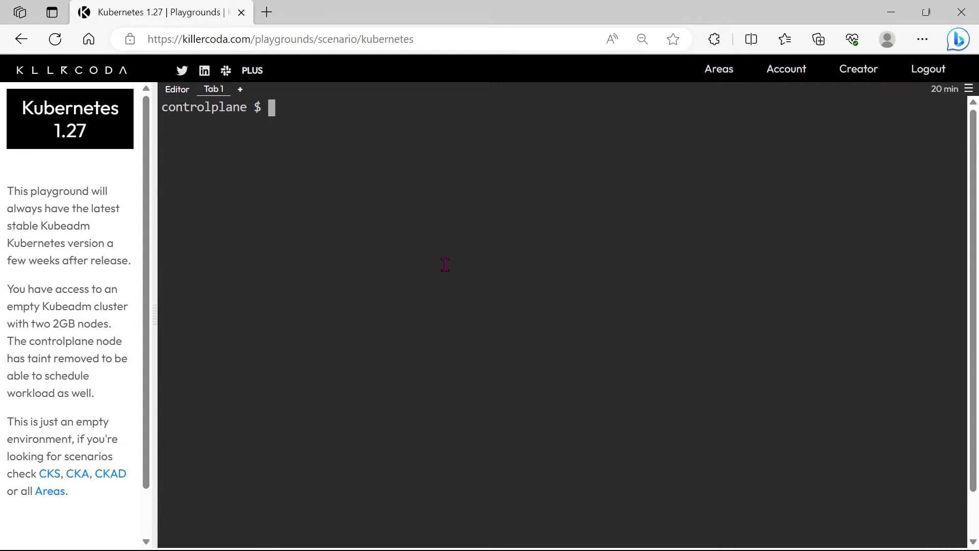
Step: Export the multi-pod definition to 1.yaml with 'k get po multi-pod -o yaml > 1.yaml'
{"action": "type", "text": "k get po"}
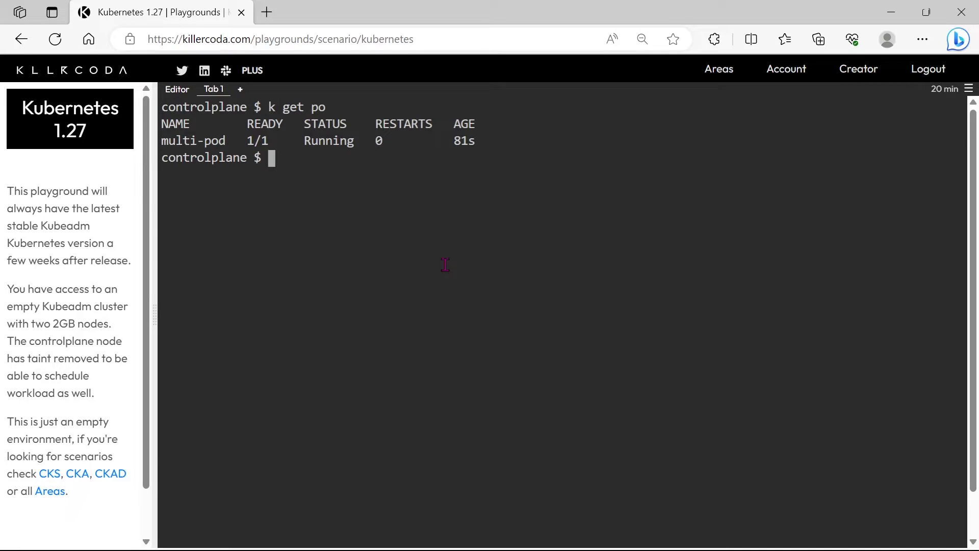
{"action": "type", "text": "k"}
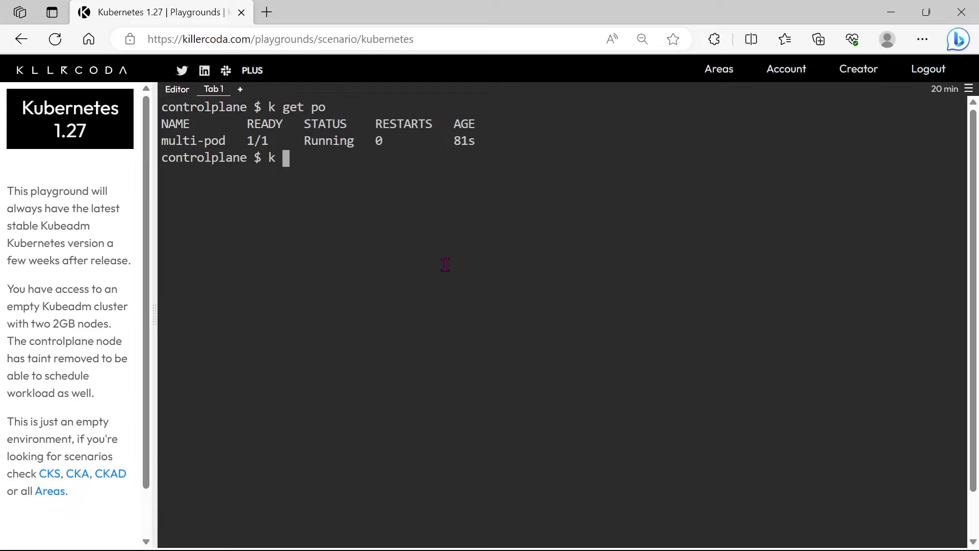
{"action": "type", "text": "get po m"}
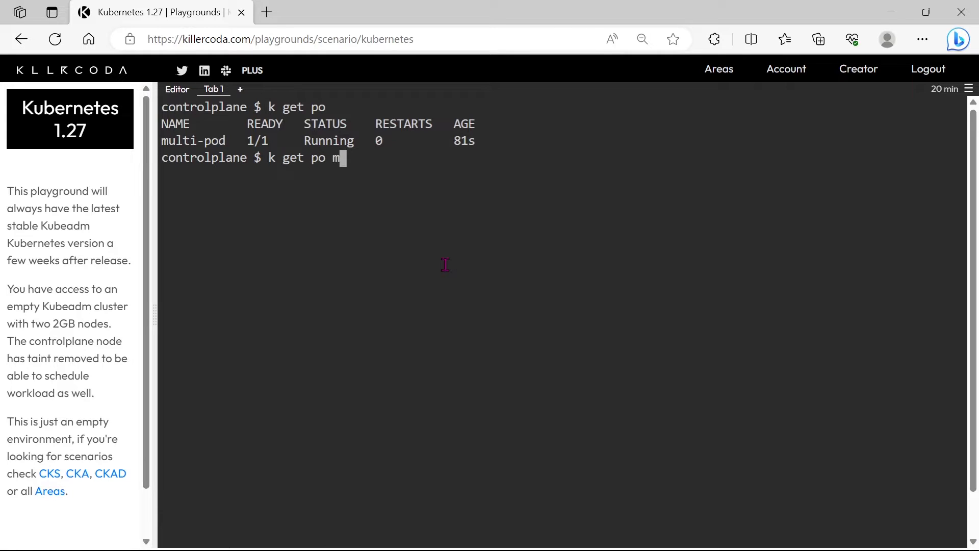
{"action": "type", "text": "ulti-p"}
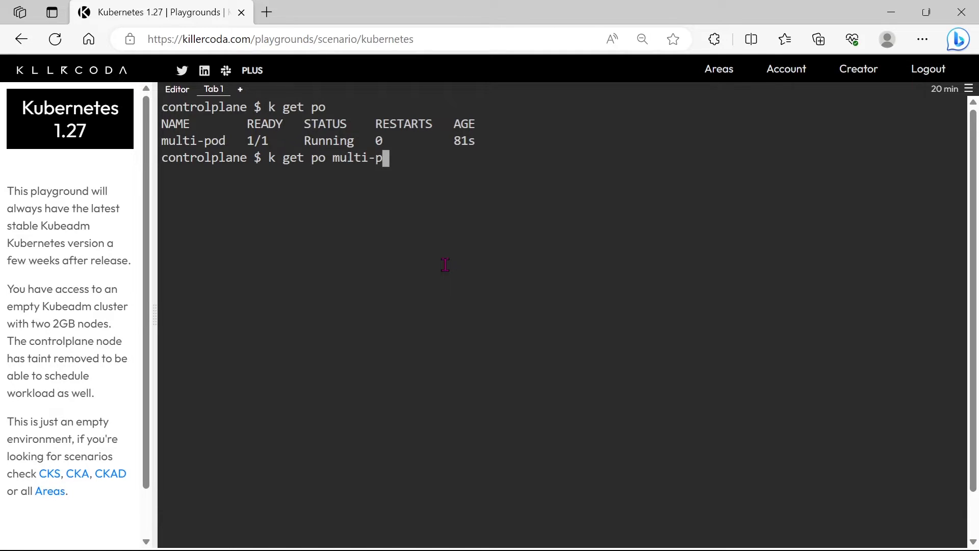
{"action": "type", "text": "od -o"}
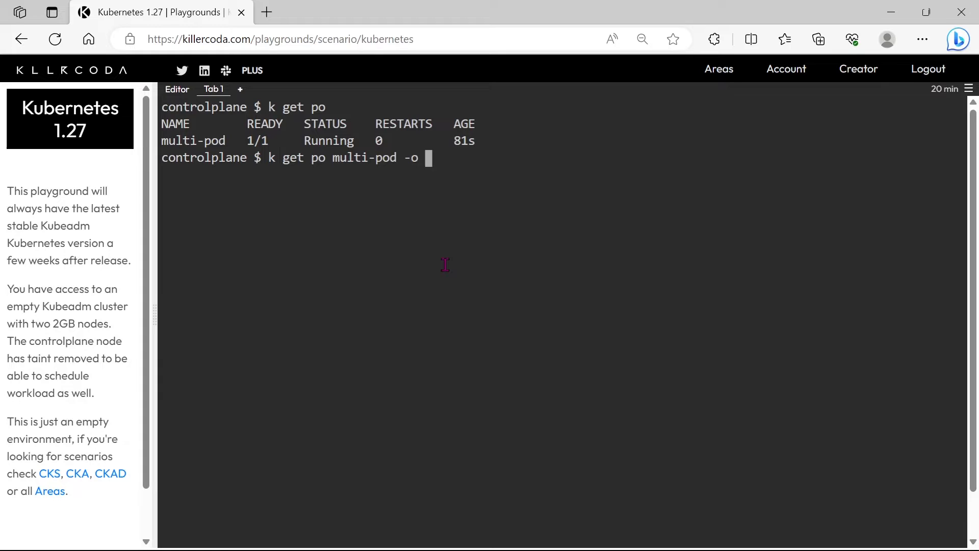
{"action": "type", "text": "yaml"}
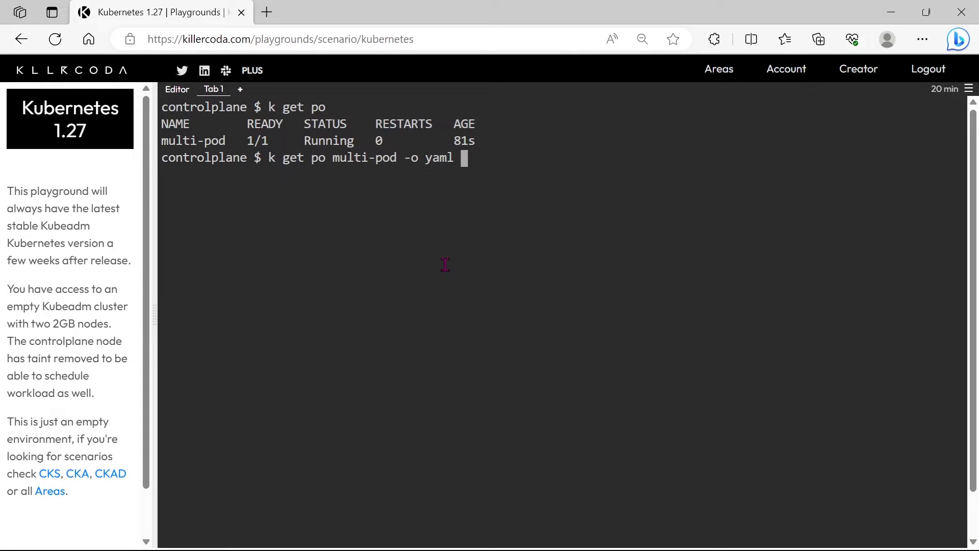
{"action": "type", "text": ">"}
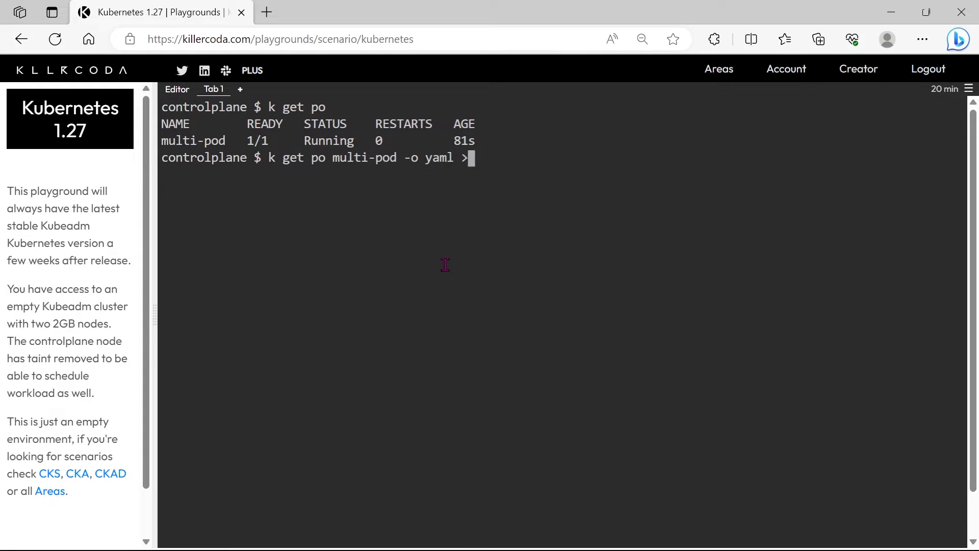
{"action": "type", "text": "1.yaml"}
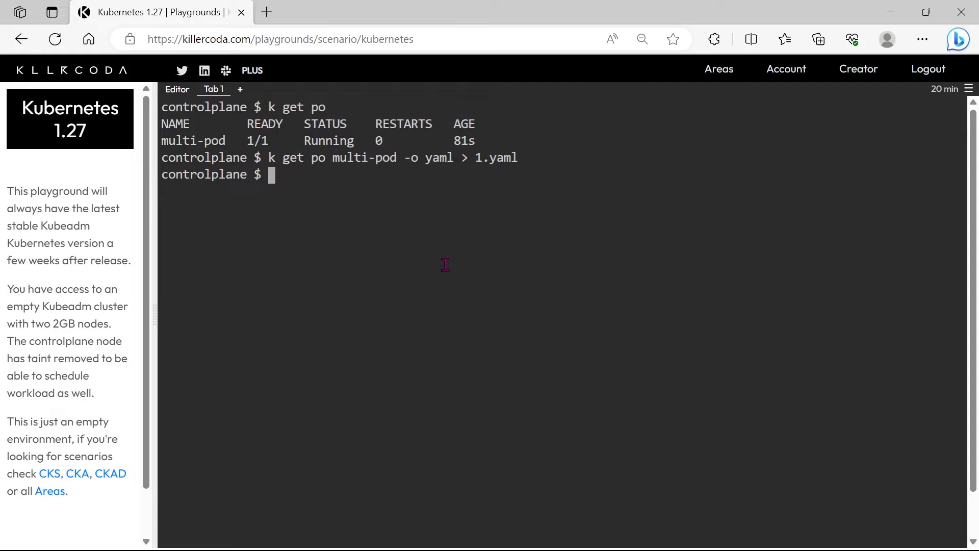
Step: Back up 1.yaml as 1.yaml_bkup and open 1.yaml in vi
{"action": "type", "text": "cp 1.yaml"}
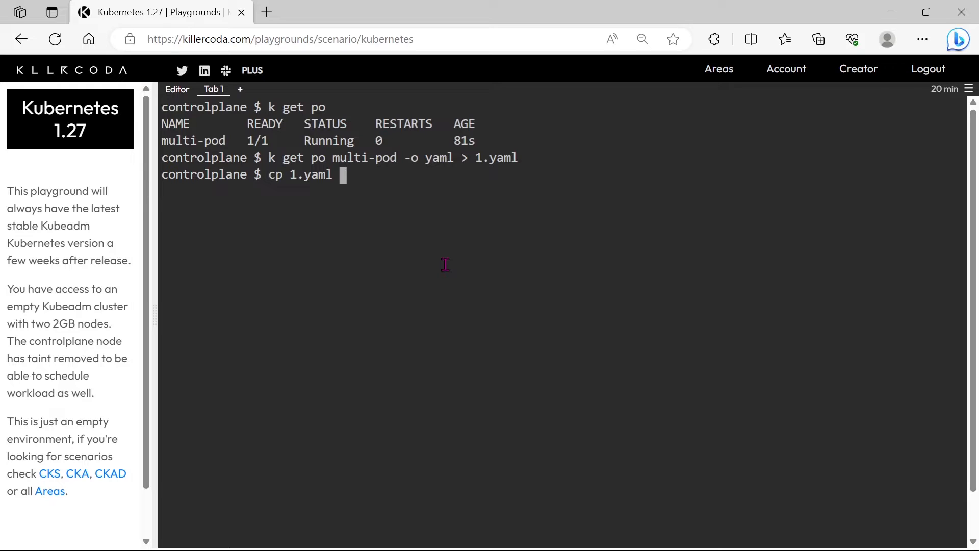
{"action": "type", "text": "1.yam"}
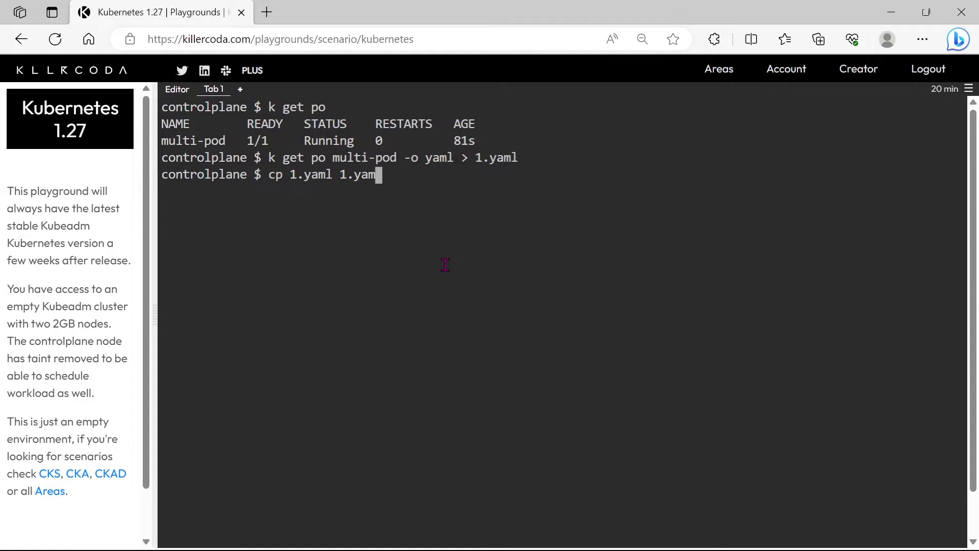
{"action": "type", "text": "l_bkup"}
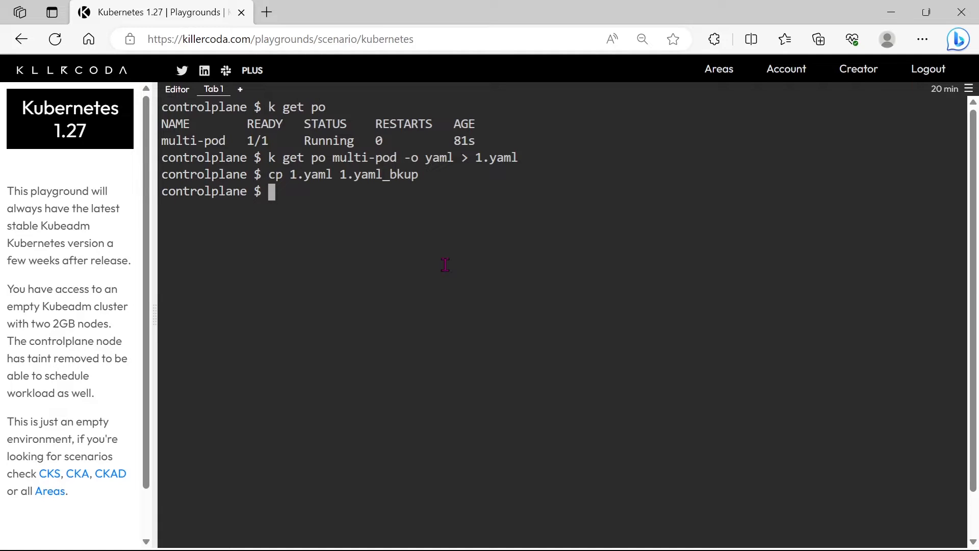
{"action": "type", "text": "vi 1"}
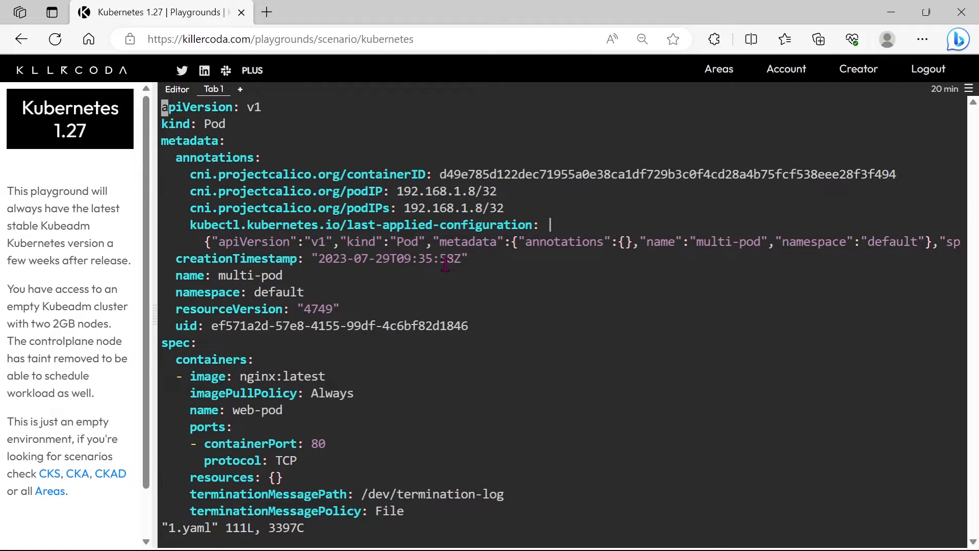
Step: Scroll through 1.yaml while trimming it to the nginx container, port 80 and hostPath volume mount
{"action": "scroll", "scroll_direction": "down", "scroll_amount": 3}
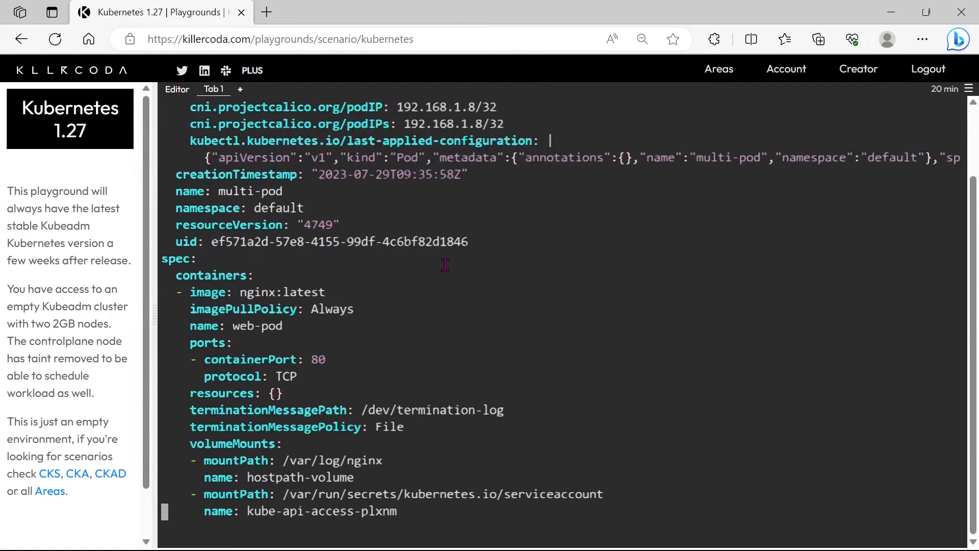
{"action": "scroll", "scroll_direction": "down", "scroll_amount": 3}
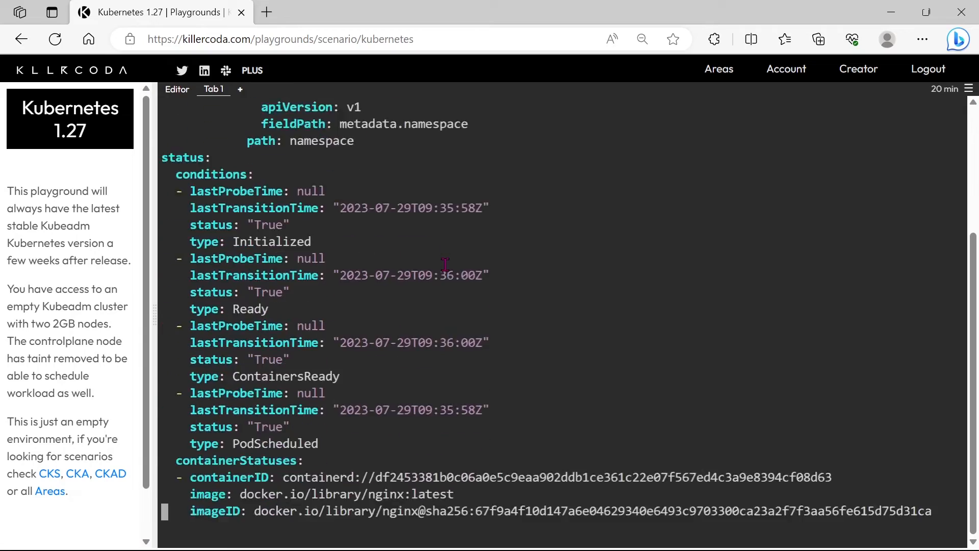
{"action": "scroll", "scroll_direction": "down", "scroll_amount": 3}
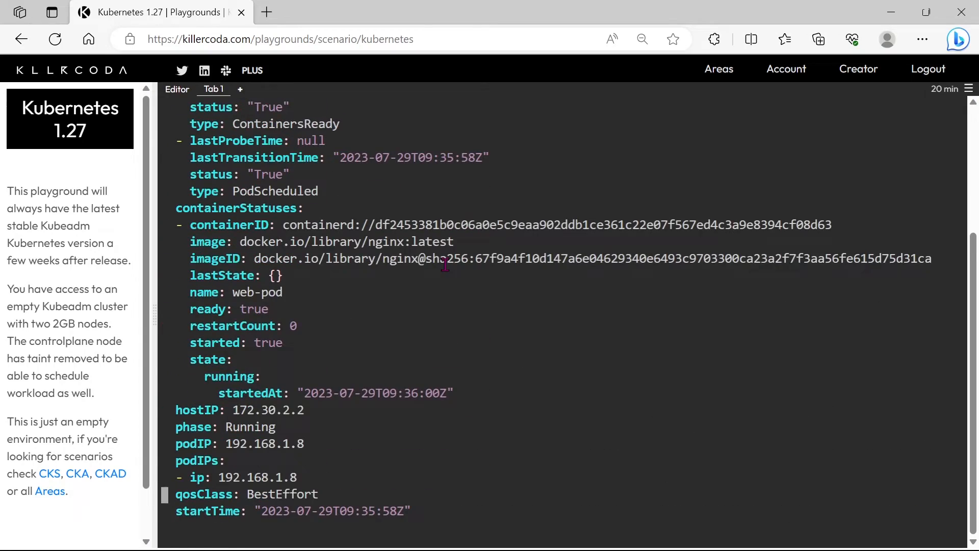
{"action": "scroll", "scroll_direction": "down", "scroll_amount": 3}
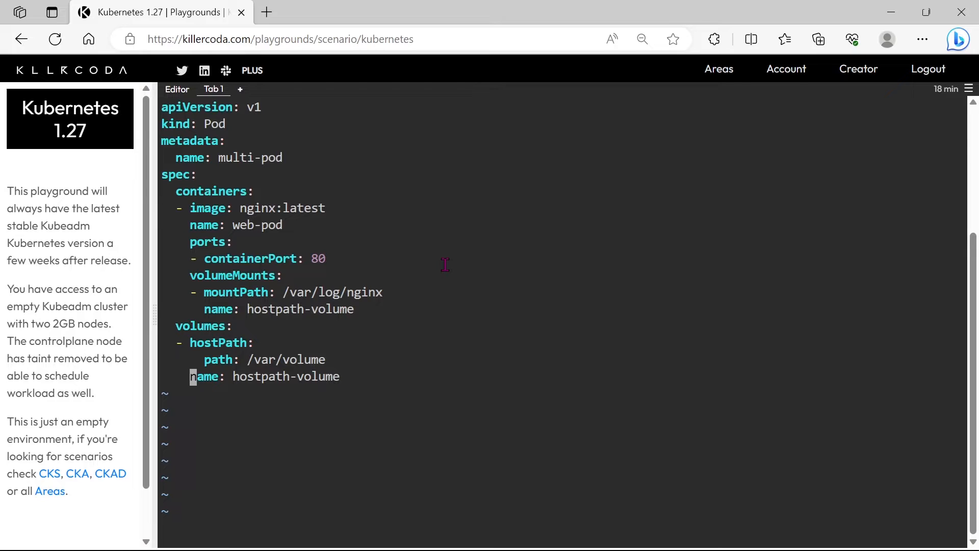
Step: Save the trimmed 17-line 1.yaml with :wq, reopen it and insert a blank line below web-pod's volume mount
{"action": "type", "text": ":wq"}
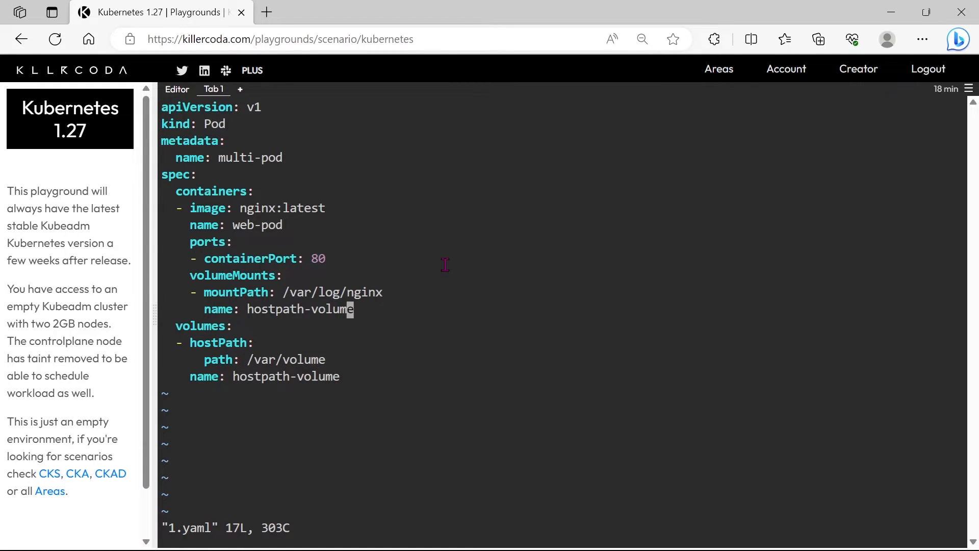
{"action": "key", "text": "i"}
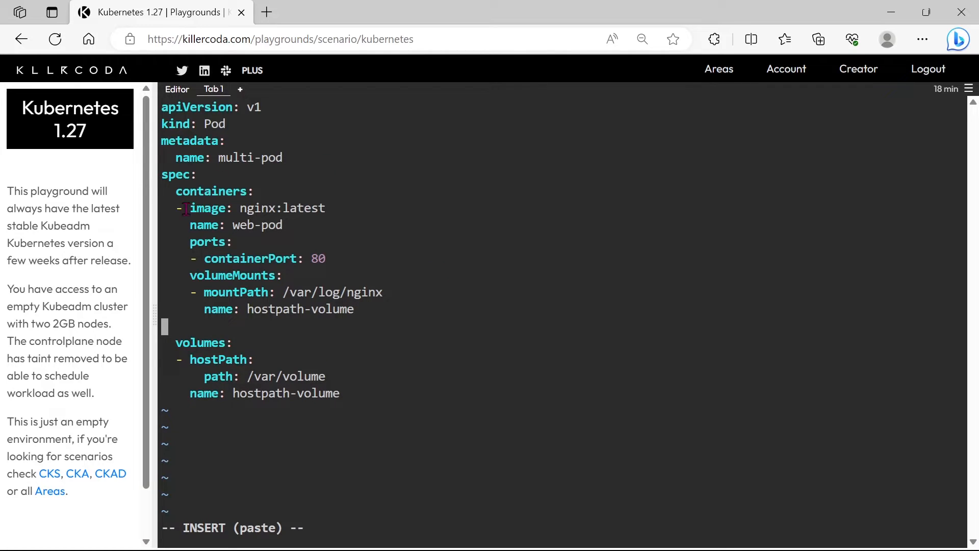
Step: Duplicate the web-pod container block and rename the copy to sidecar
{"action": "left_click_drag", "start_coordinate": [185, 208], "coordinate": [337, 308]}
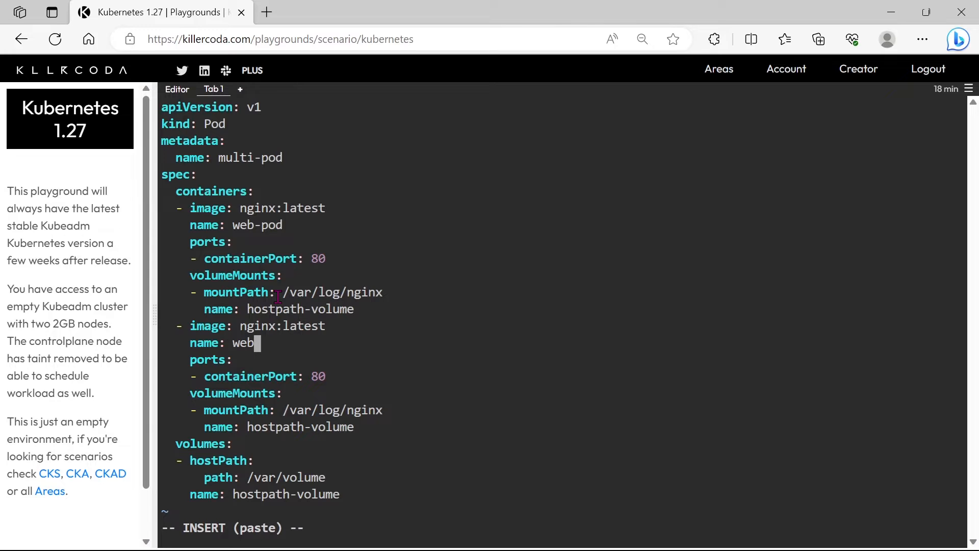
{"action": "key", "text": "Backspace"}
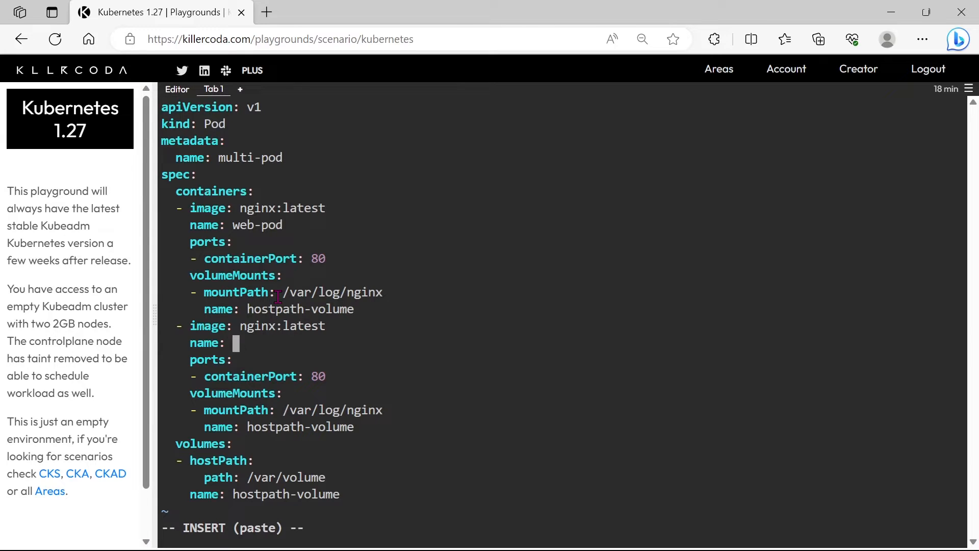
{"action": "type", "text": "sidecar"}
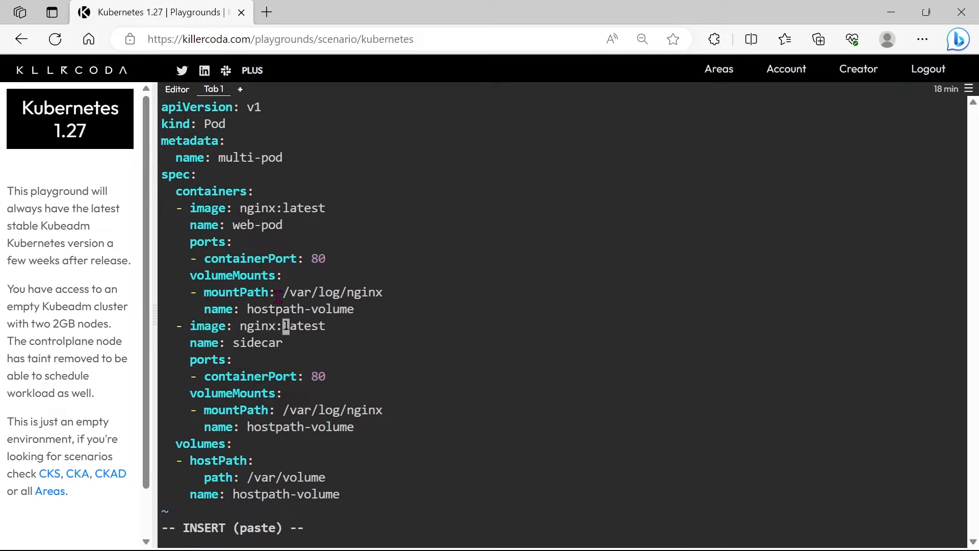
Step: Set the sidecar image to busybox:1.28 and its mount path to /var/busybox/log
{"action": "key", "text": "Backspace"}
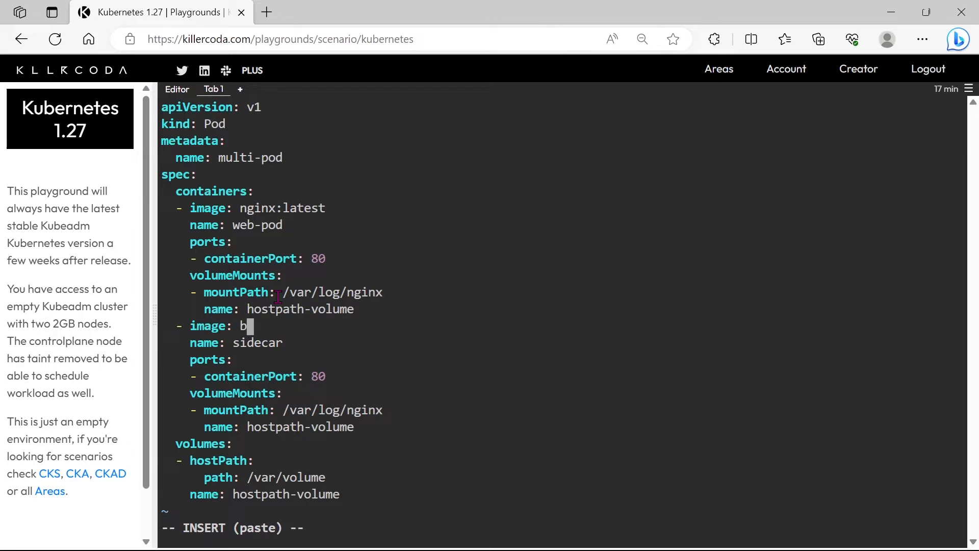
{"action": "type", "text": "usybox"}
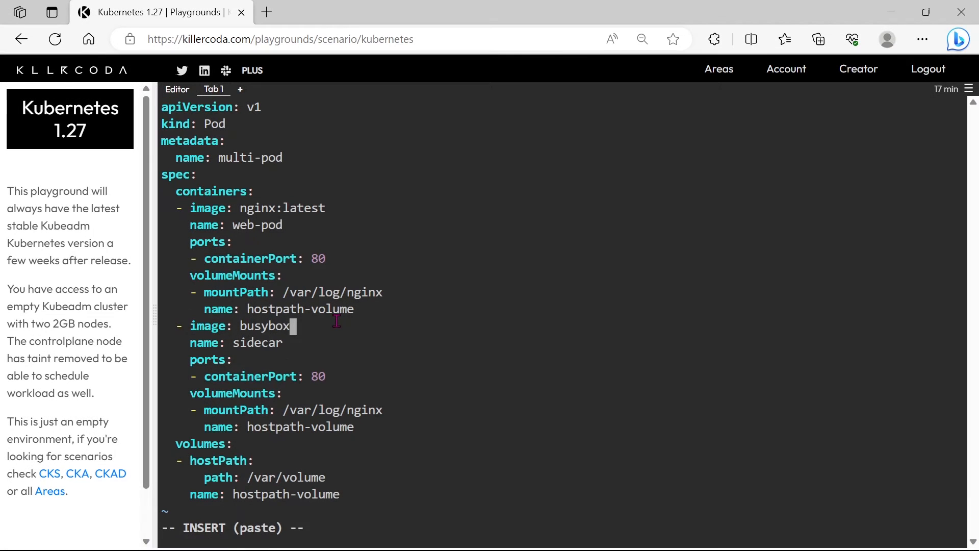
{"action": "type", "text": ":"}
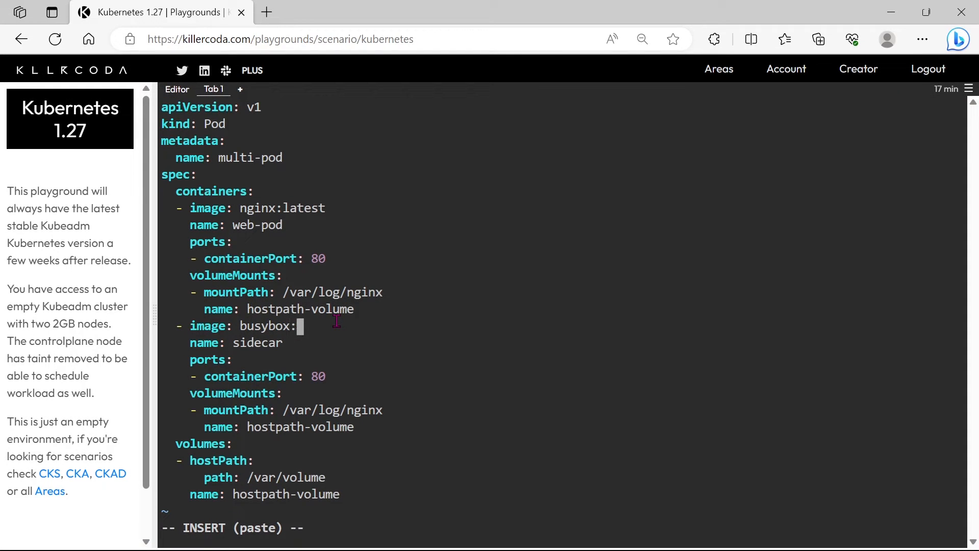
{"action": "type", "text": "1.28"}
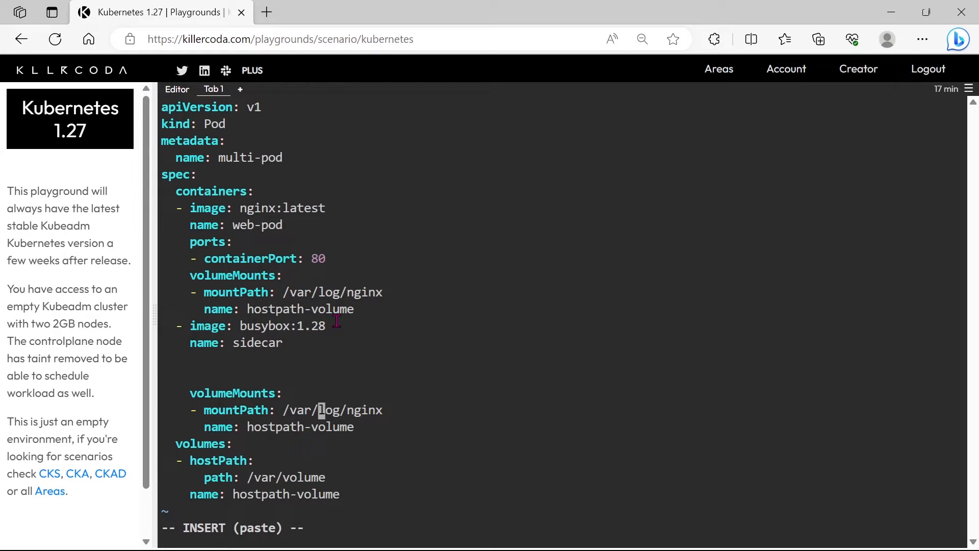
{"action": "type", "text": "busybox/"}
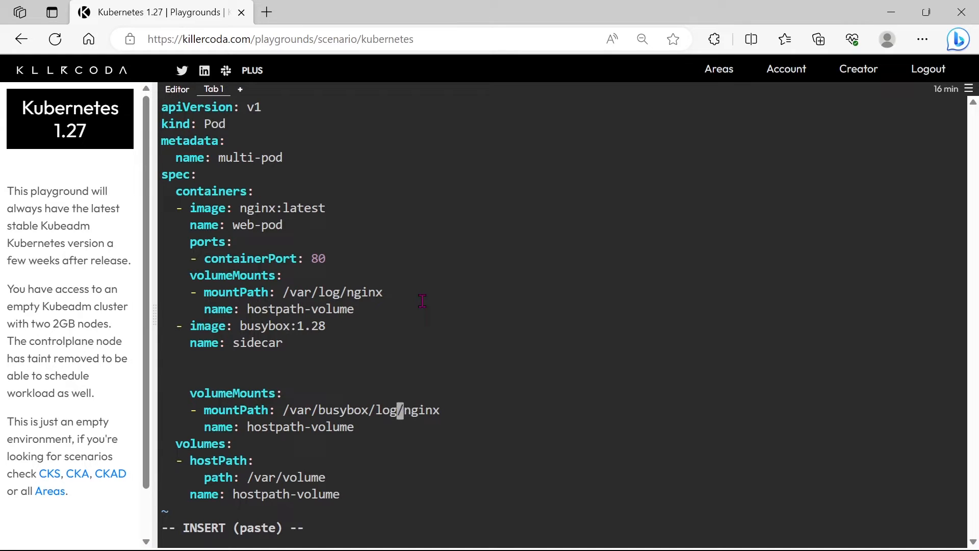
{"action": "key", "text": "Backspace"}
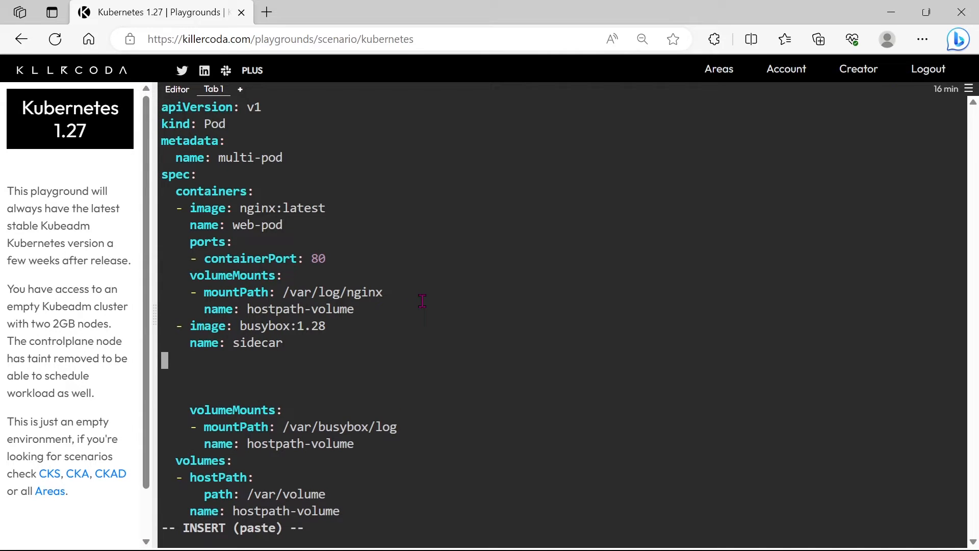
Step: Add the sidecar command list starting ['sh', '-c', 'tail ..
{"action": "type", "text": "command"}
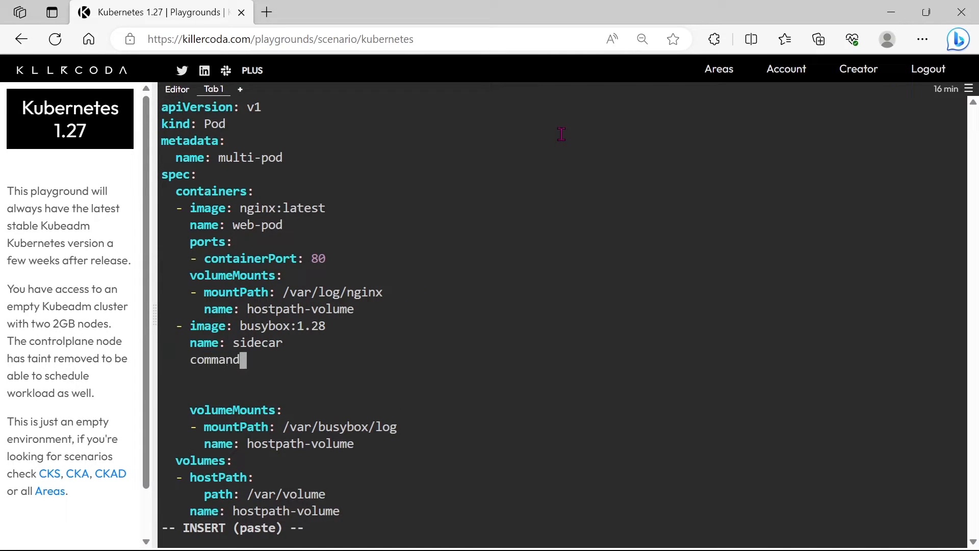
{"action": "mouse_move", "coordinate": [318, 382]}
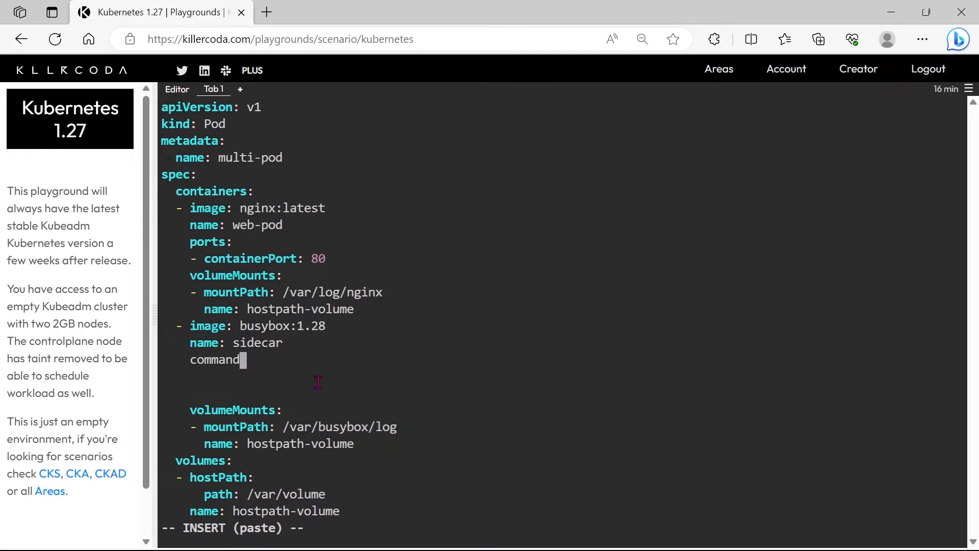
{"action": "type", "text": ":"}
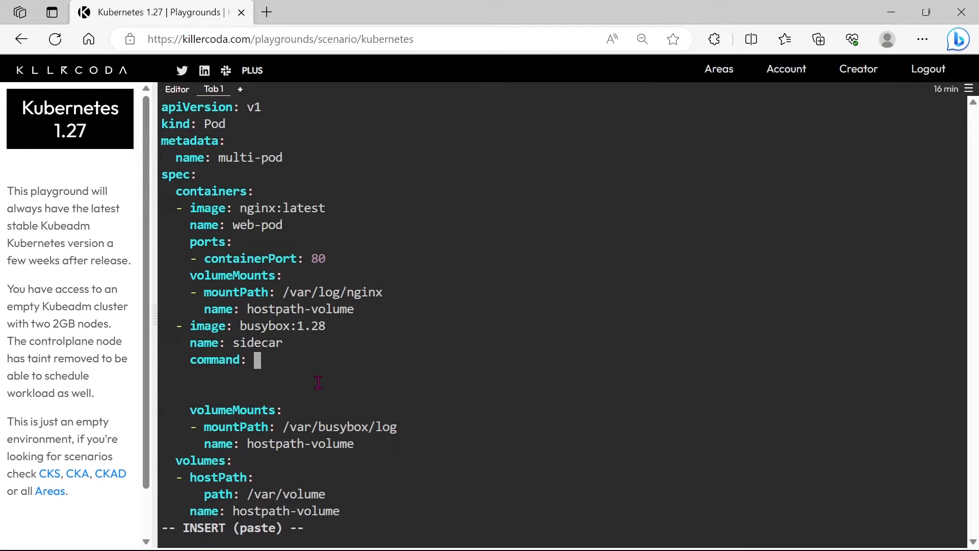
{"action": "type", "text": "['sh"}
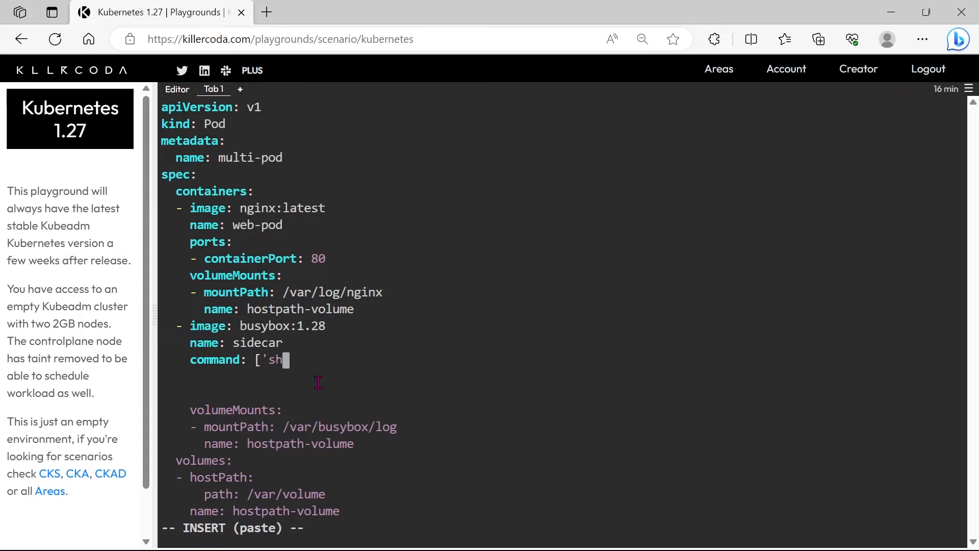
{"action": "type", "text": "'"}
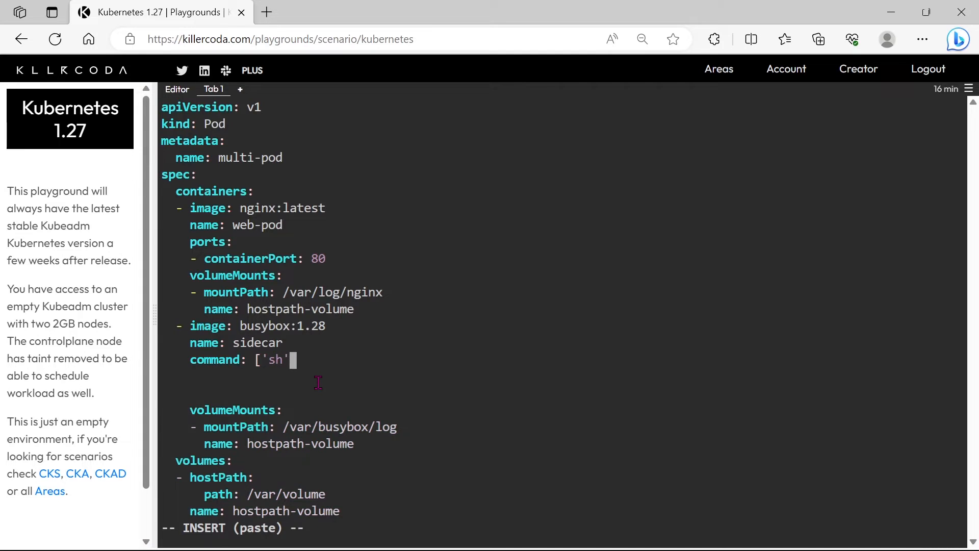
{"action": "type", "text": ", '"}
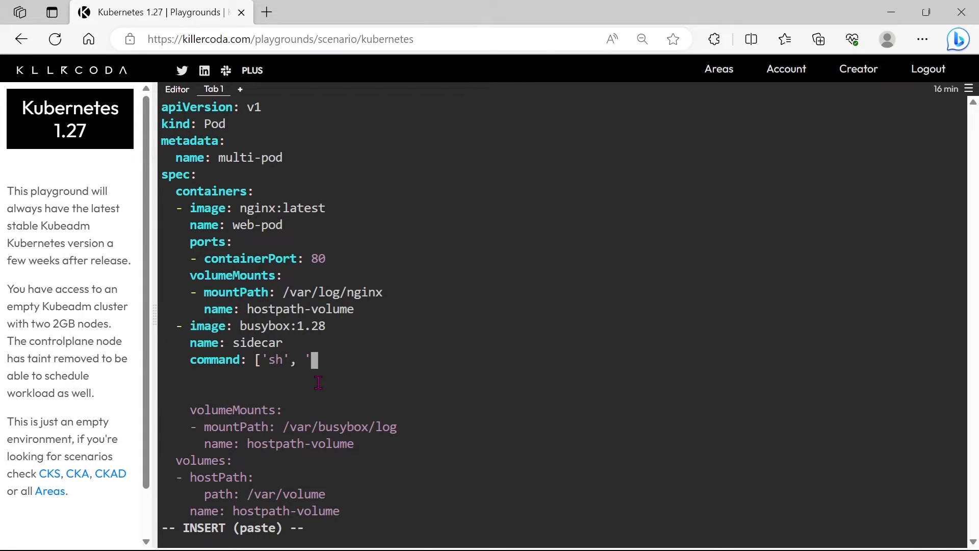
{"action": "type", "text": "-c'"}
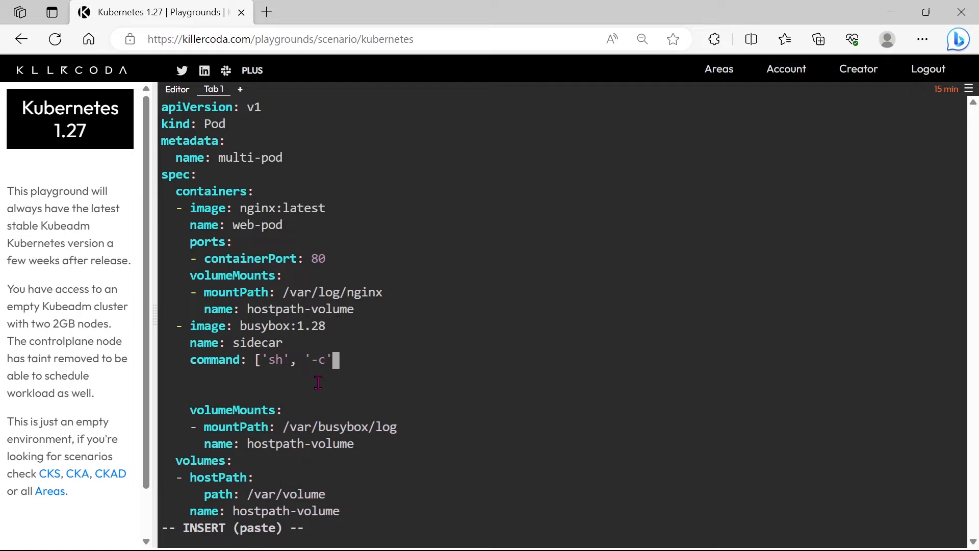
{"action": "type", "text": ","}
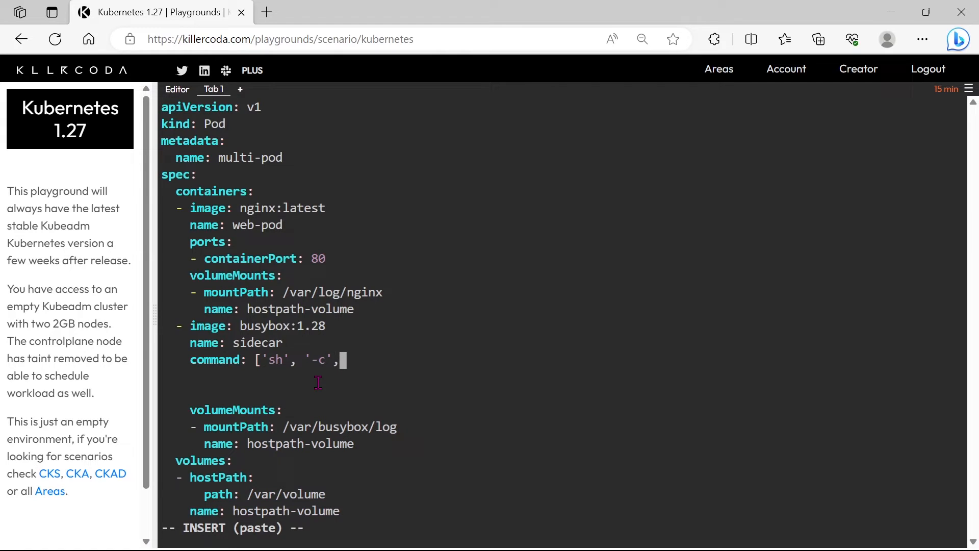
{"action": "type", "text": "'t"}
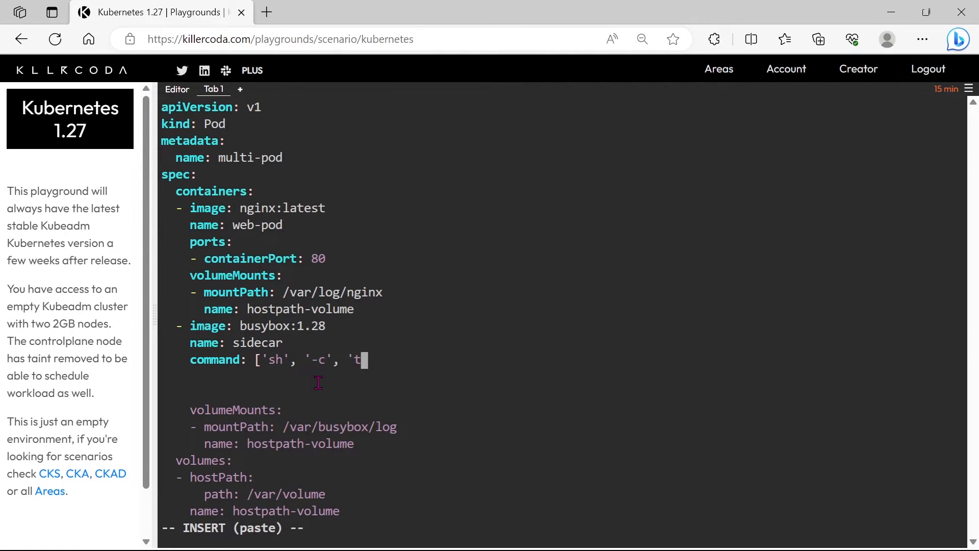
{"action": "type", "text": "ail -f"}
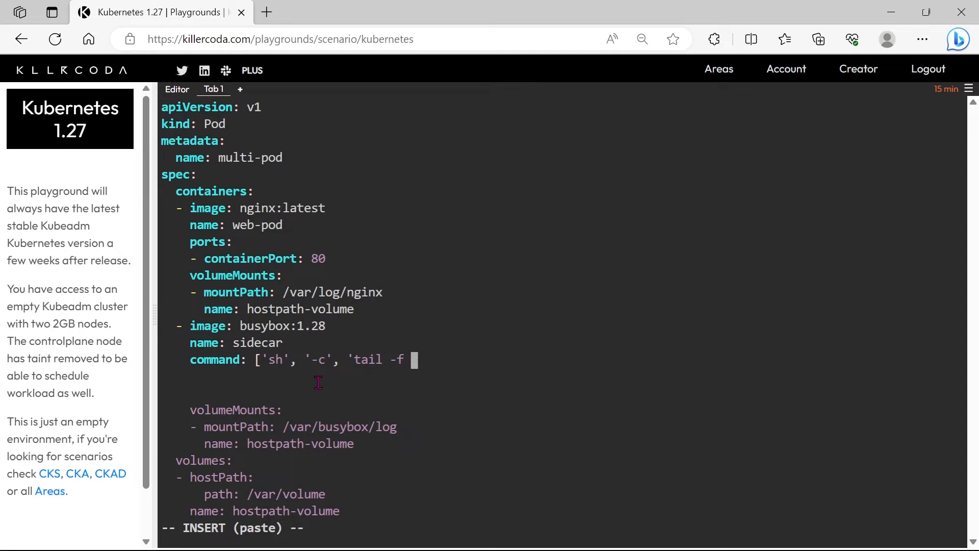
Step: Finish the command as tail -f /var/busybox/log/*.log'] and save 1.yaml with :wq
{"action": "type", "text": "/var"}
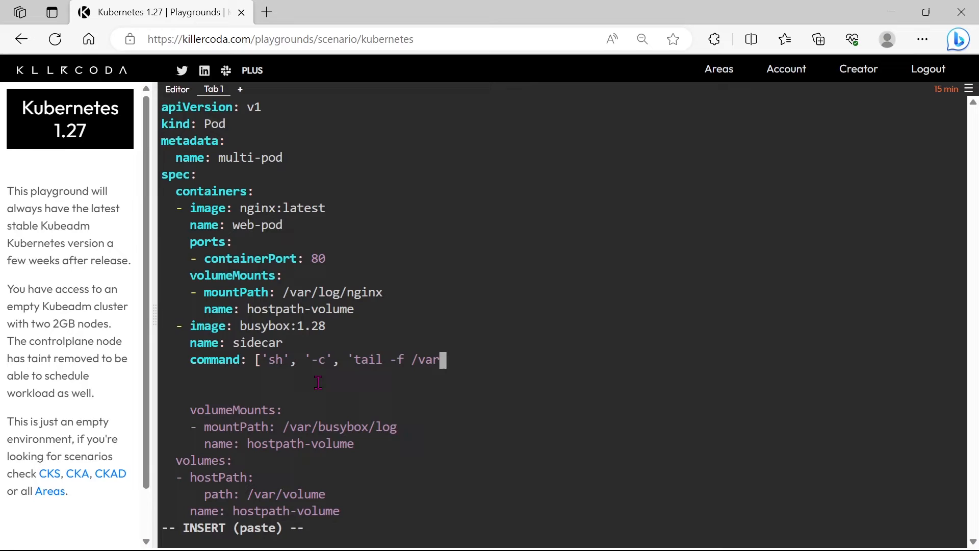
{"action": "type", "text": "bu"}
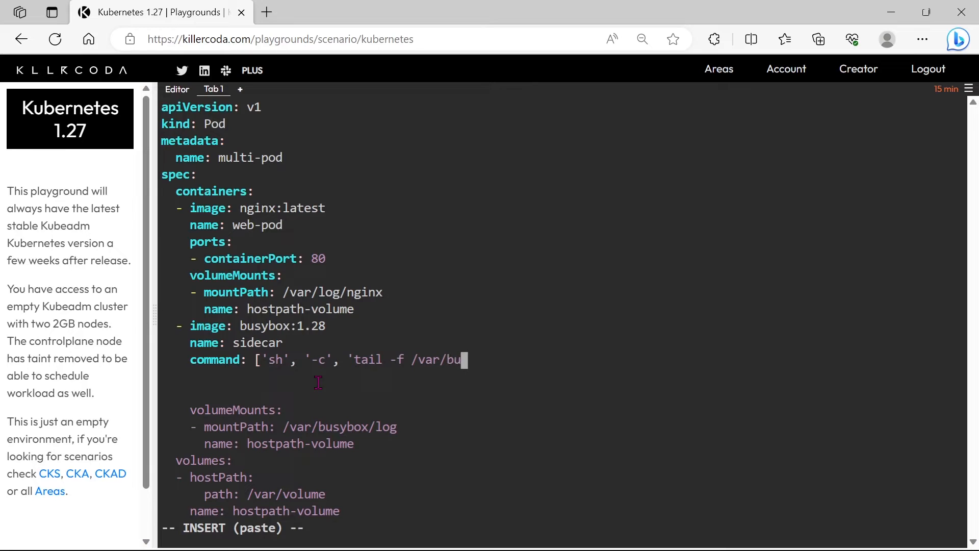
{"action": "type", "text": "sybo"}
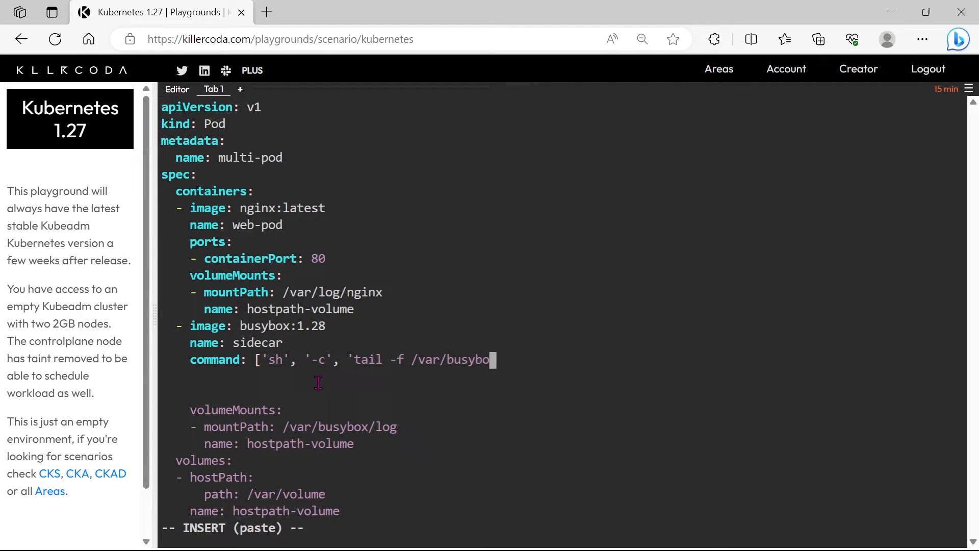
{"action": "type", "text": "x"}
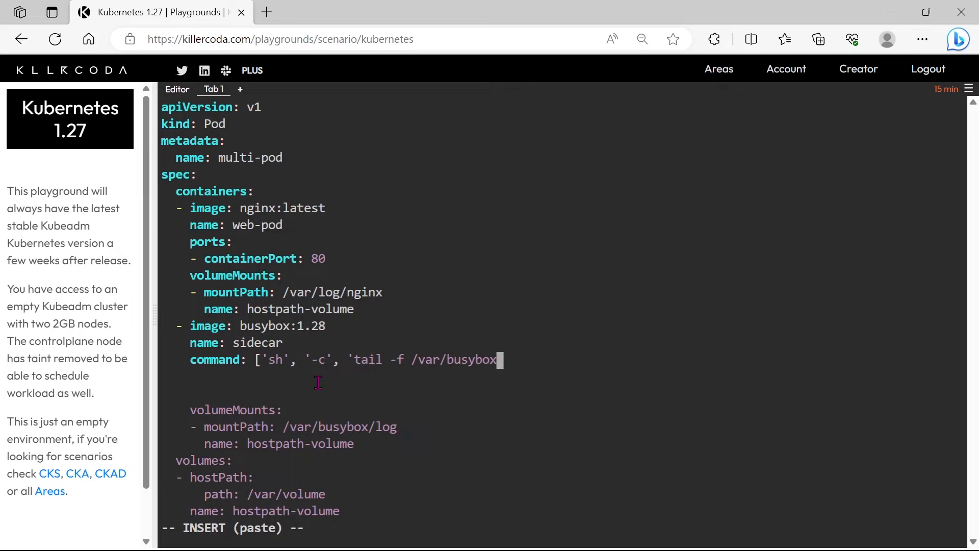
{"action": "type", "text": "/log"}
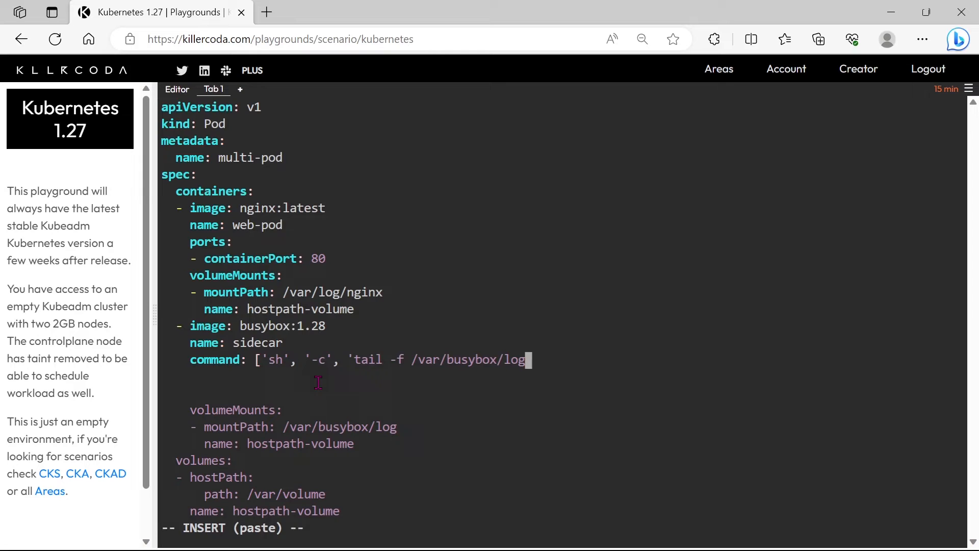
{"action": "type", "text": "/"}
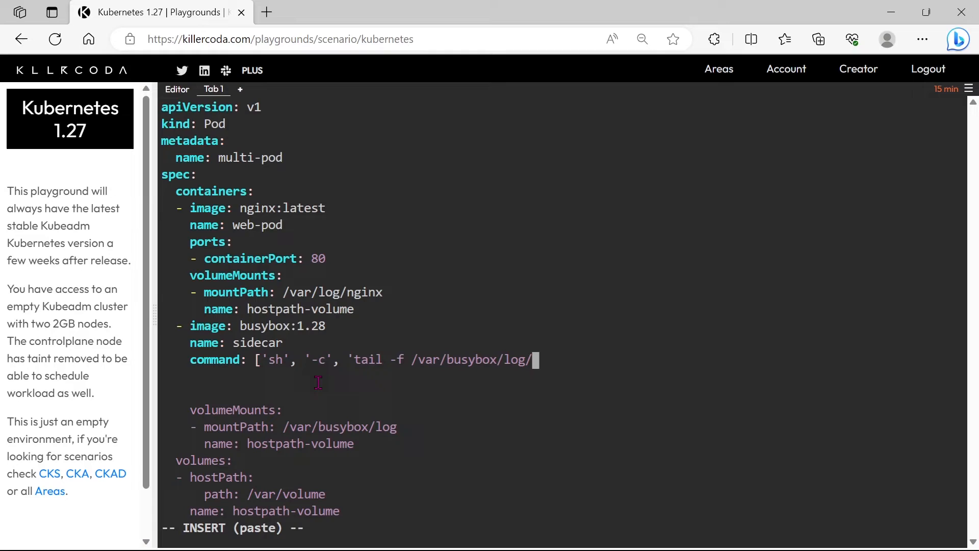
{"action": "type", "text": "*"}
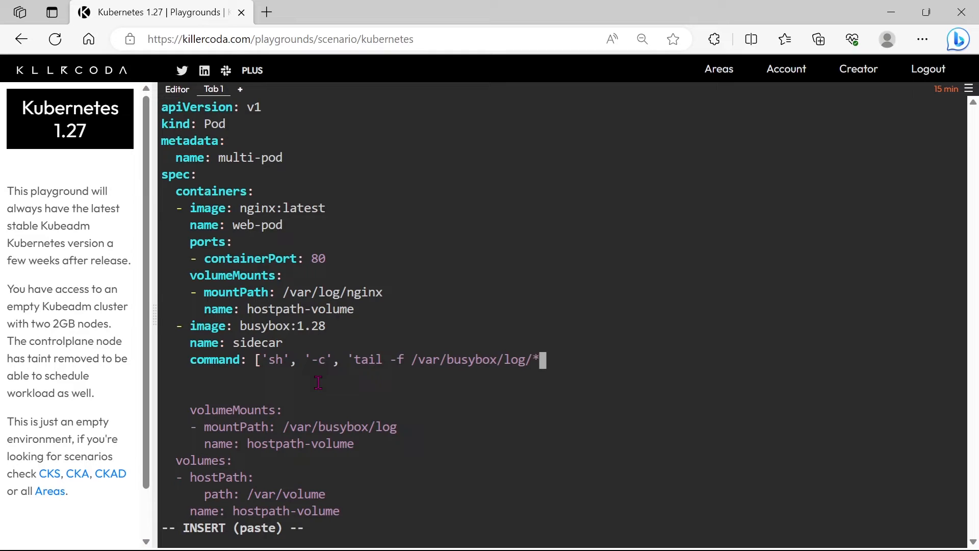
{"action": "type", "text": "lo"}
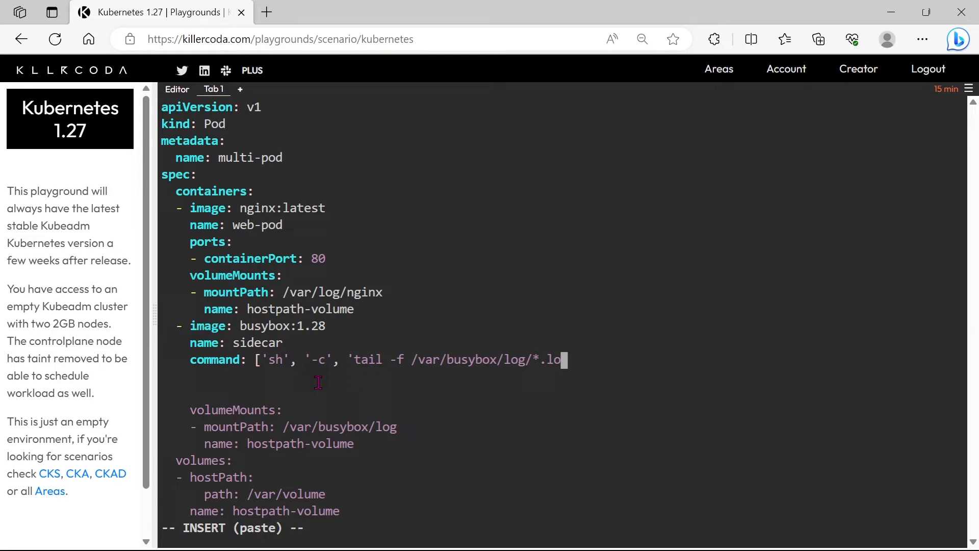
{"action": "type", "text": "g"}
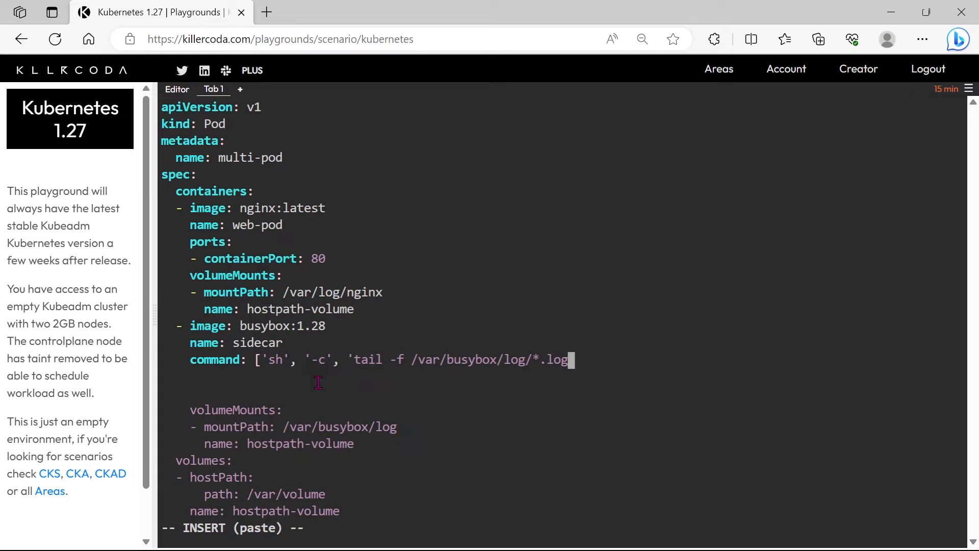
{"action": "type", "text": "']"}
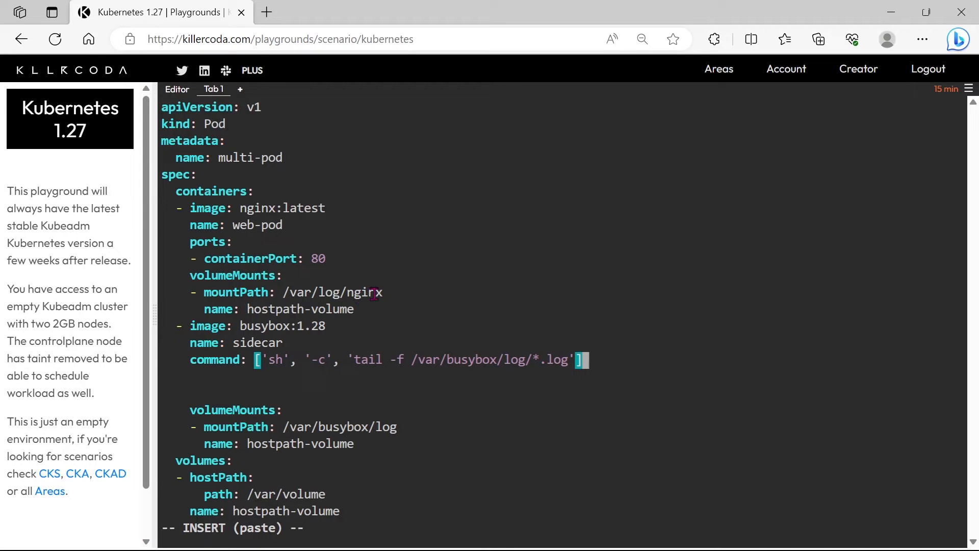
{"action": "mouse_move", "coordinate": [327, 309]}
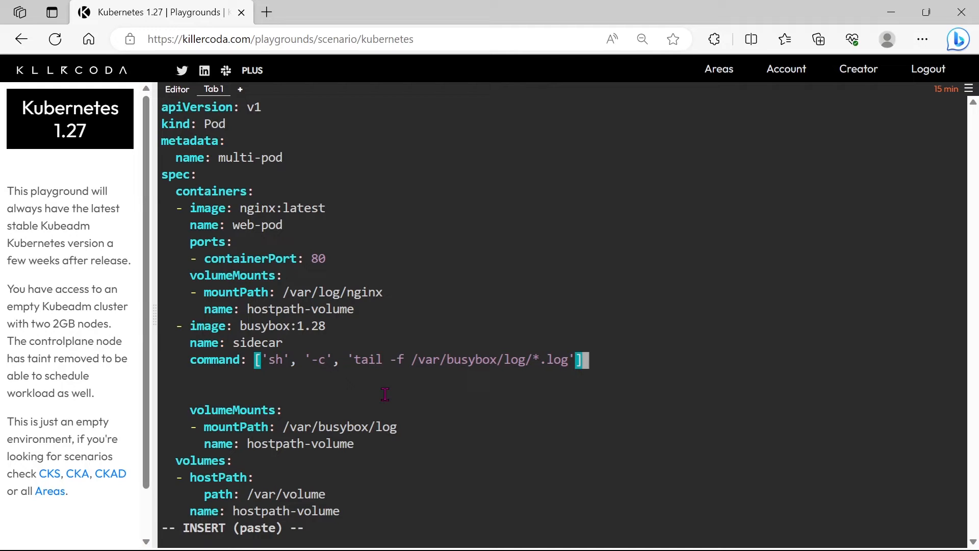
{"action": "type", "text": ":wq"}
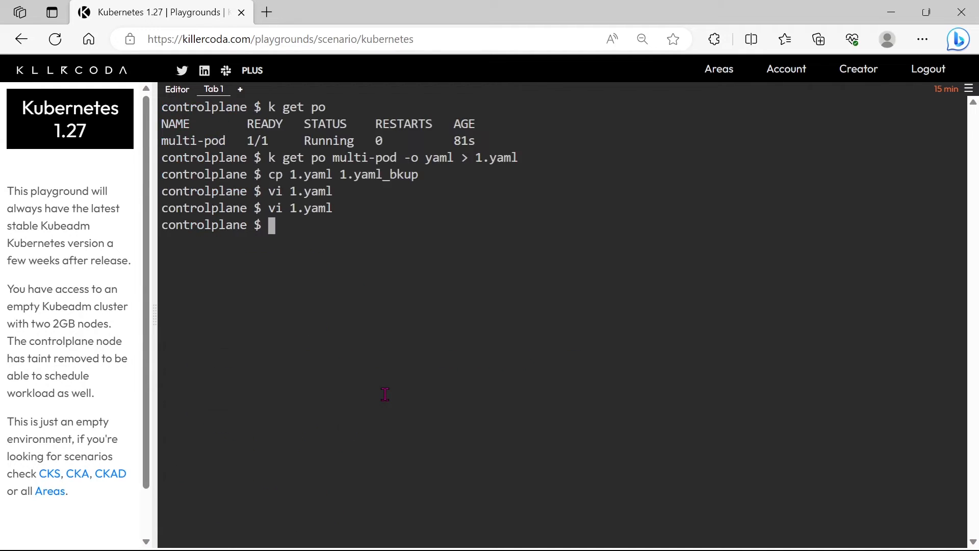
Step: Delete the old multi-pod, apply 1.yaml to recreate it, and list pods
{"action": "type", "text": "k"}
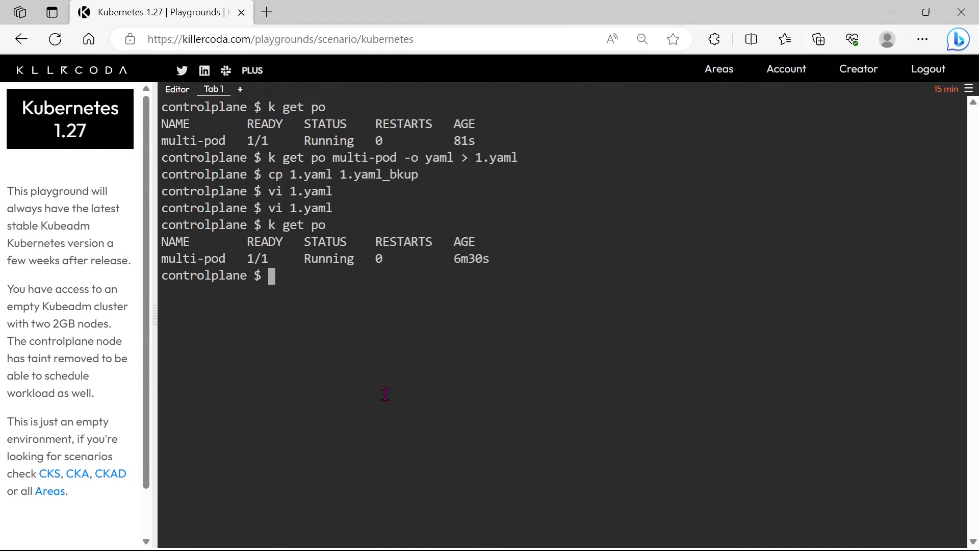
{"action": "type", "text": "k delete"}
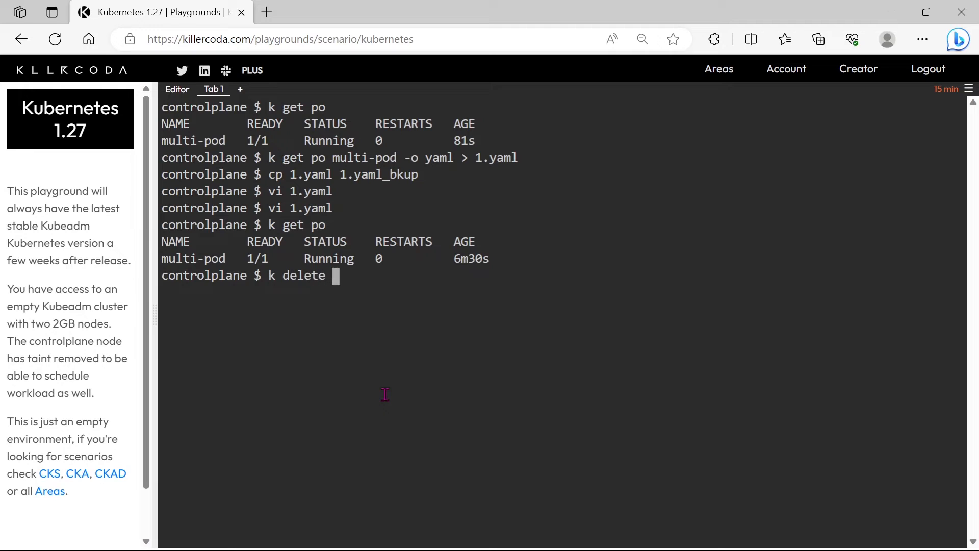
{"action": "type", "text": "po multi-pod"}
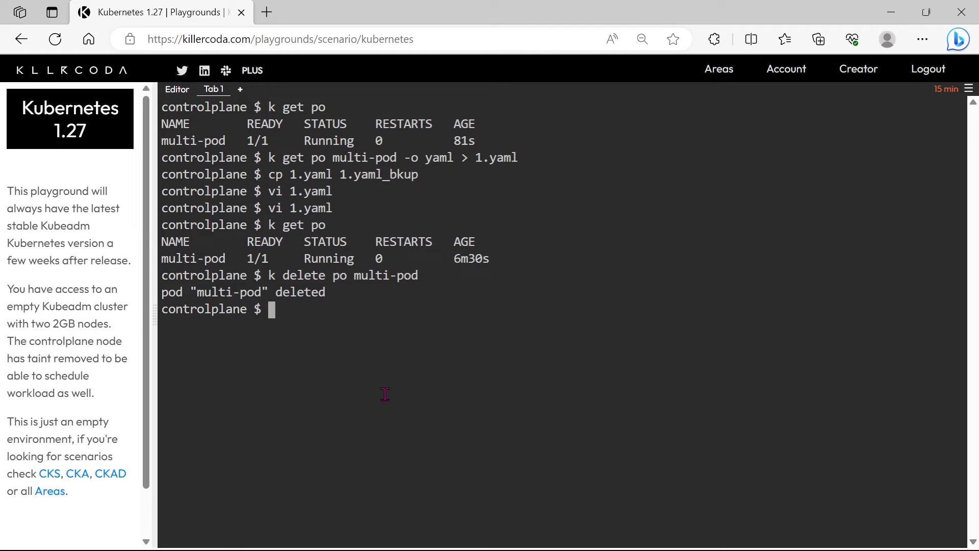
{"action": "type", "text": "k apply"}
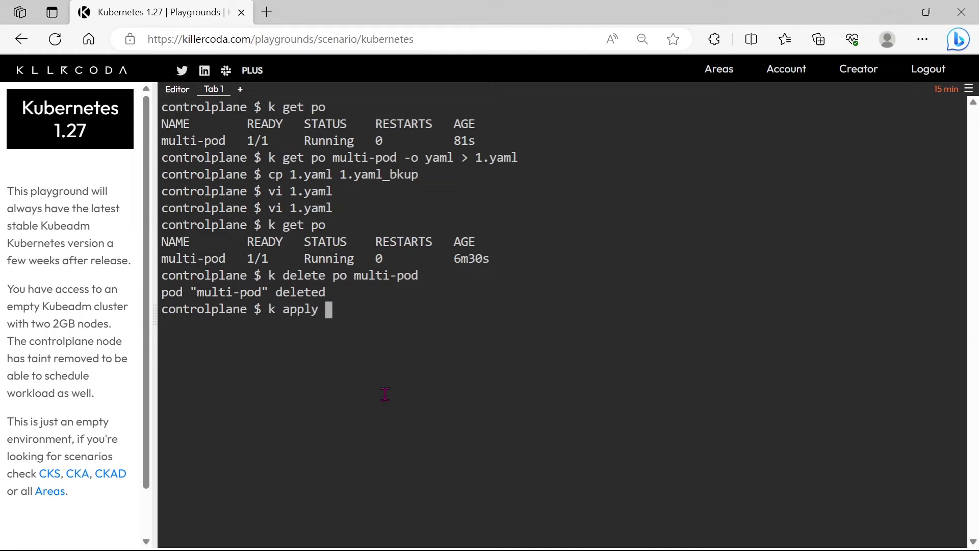
{"action": "type", "text": "-f 1.yaml"}
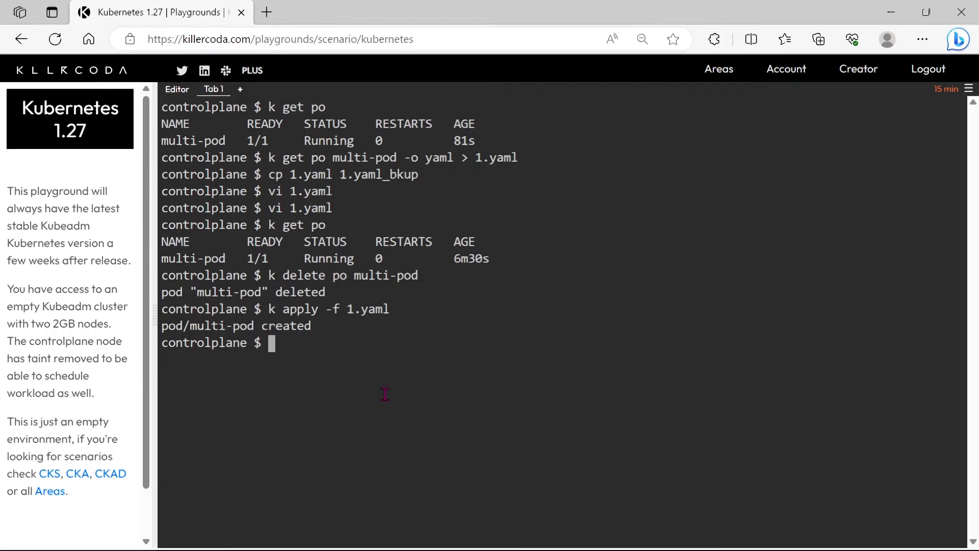
{"action": "type", "text": "k get po"}
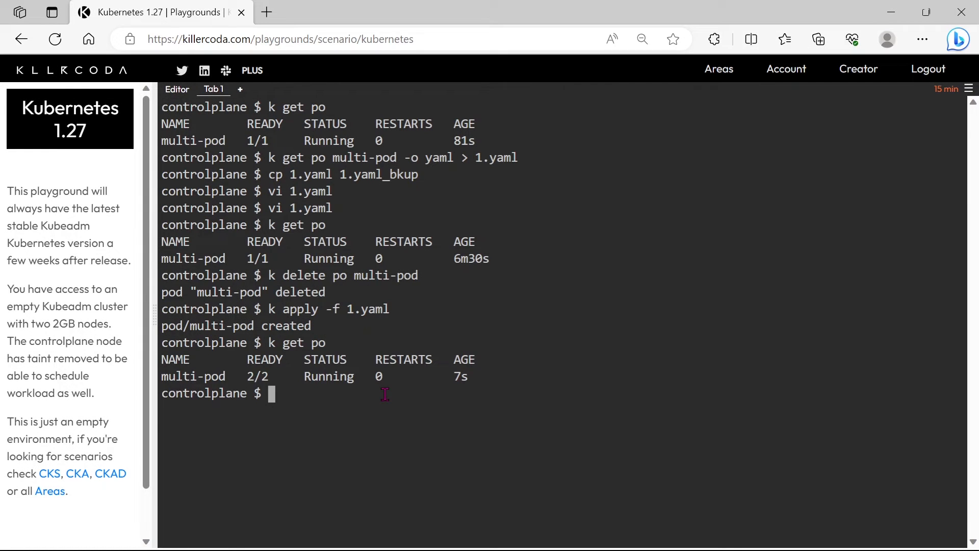
{"action": "mouse_move", "coordinate": [240, 371]}
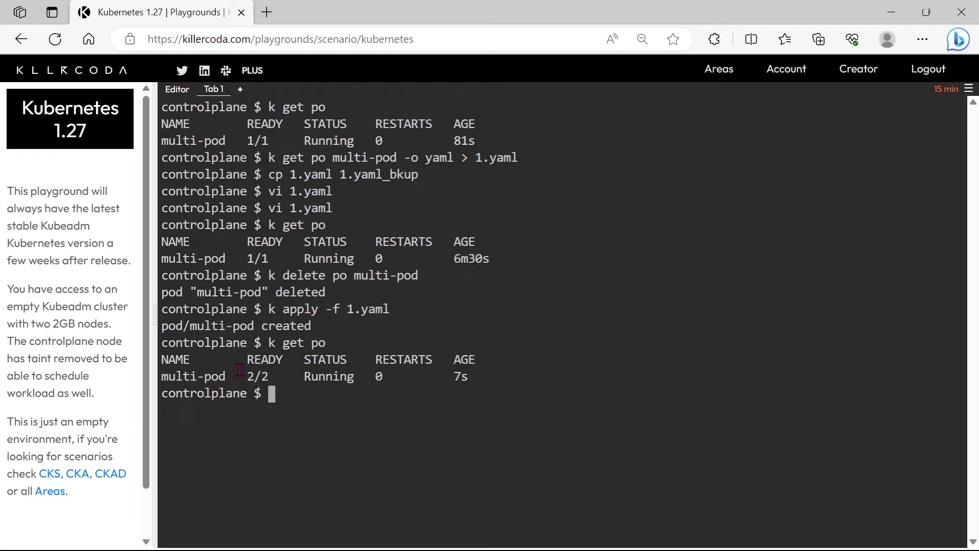
{"action": "mouse_move", "coordinate": [398, 376]}
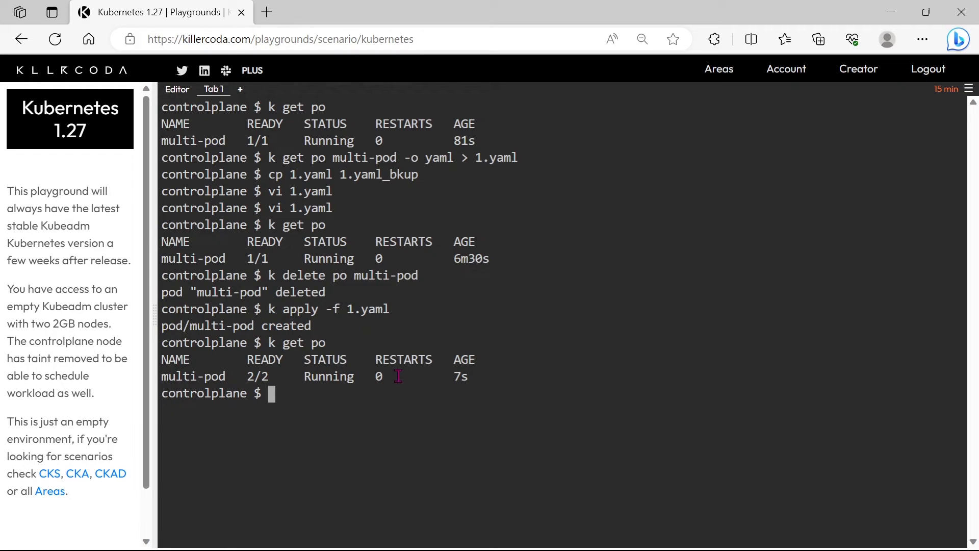
{"action": "mouse_move", "coordinate": [355, 396]}
{"action": "type", "text": "k get po -o wide"}
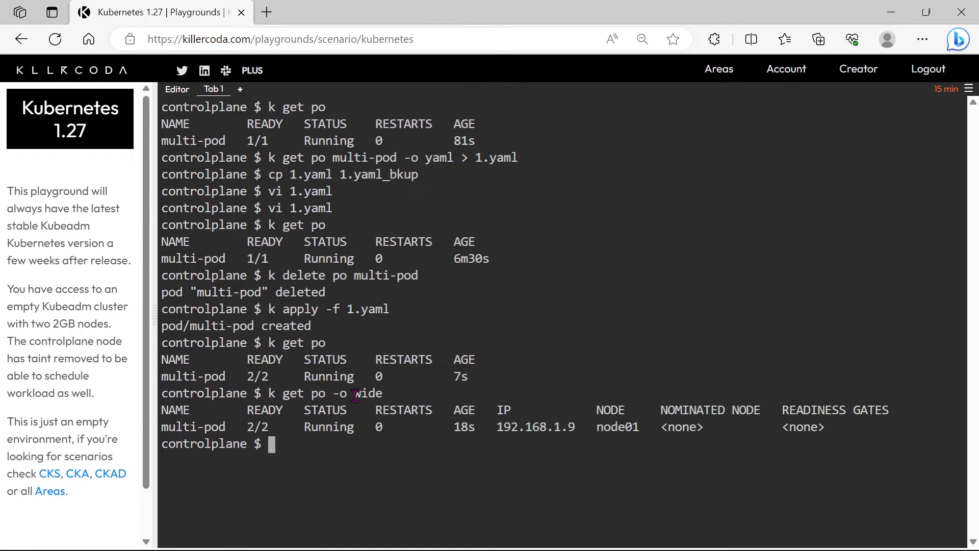
Step: Curl the new pod IP 192.168.1.9 for the nginx welcome page, clear, and relist pods with -o wide
{"action": "type", "text": "curl"}
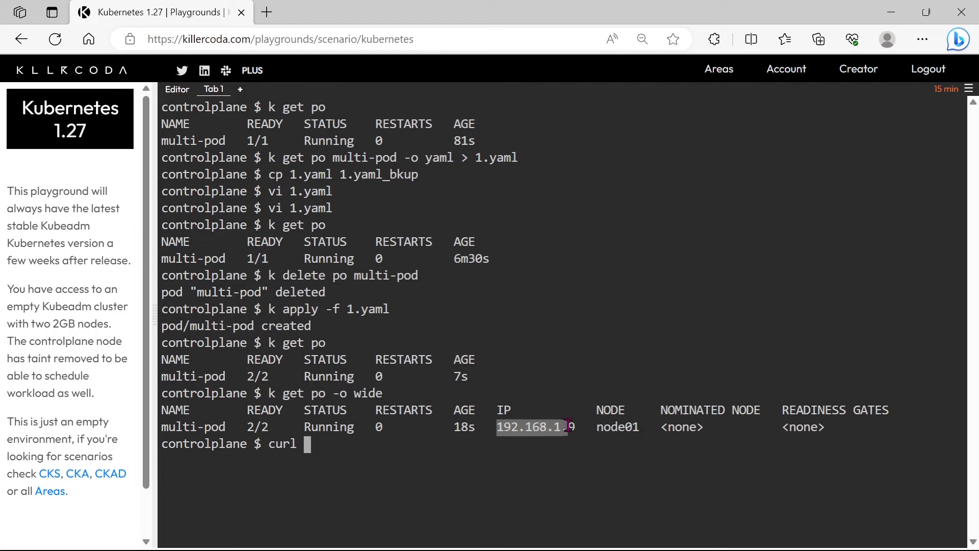
{"action": "right_click", "coordinate": [532, 426]}
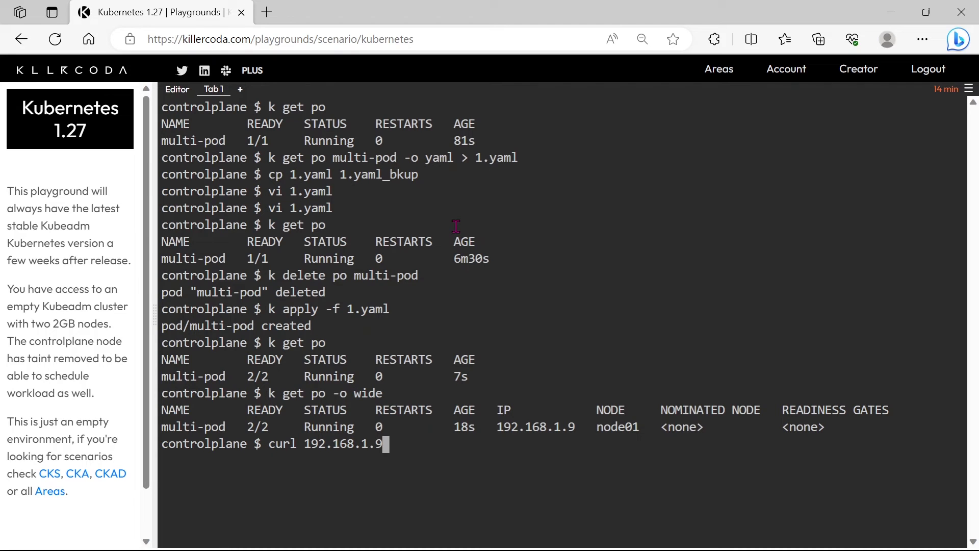
{"action": "key", "text": "Return"}
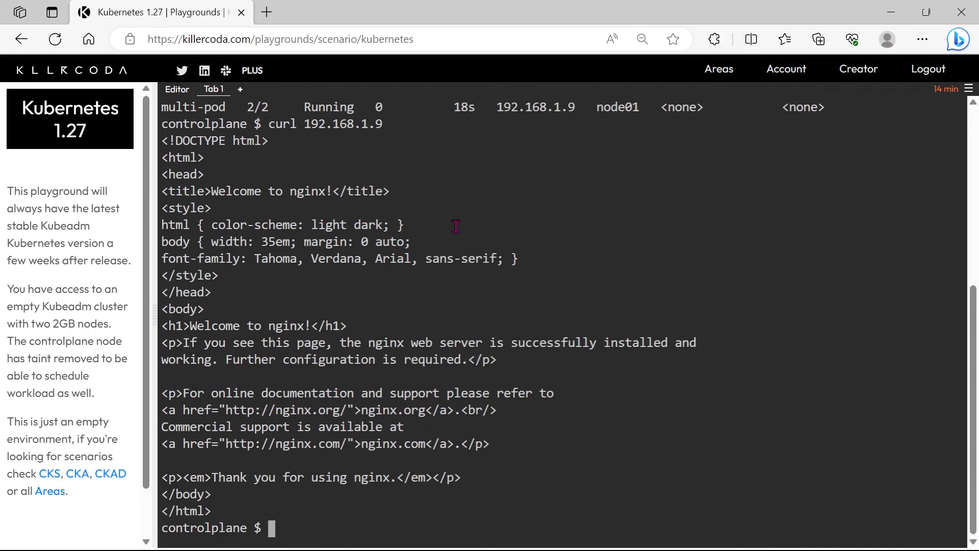
{"action": "type", "text": "cl"}
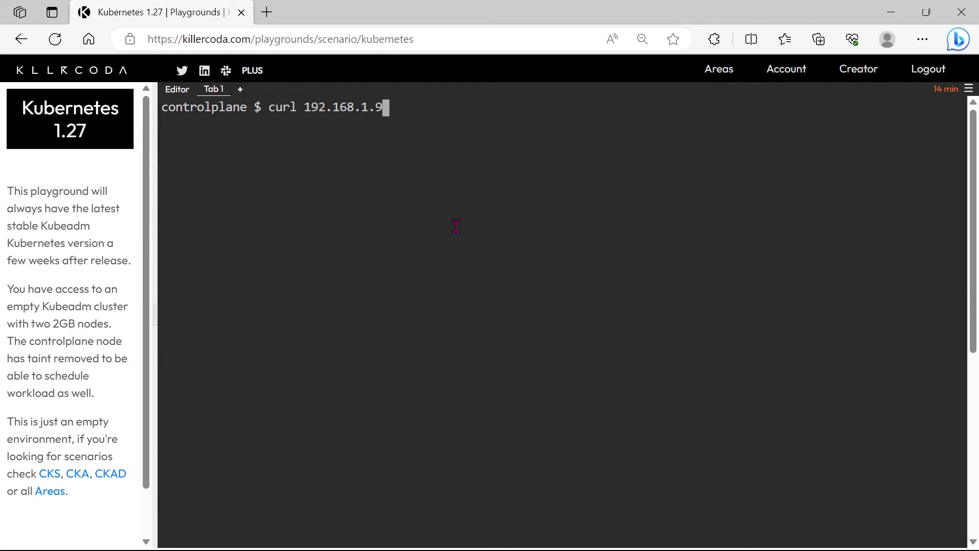
{"action": "key", "text": "Enter"}
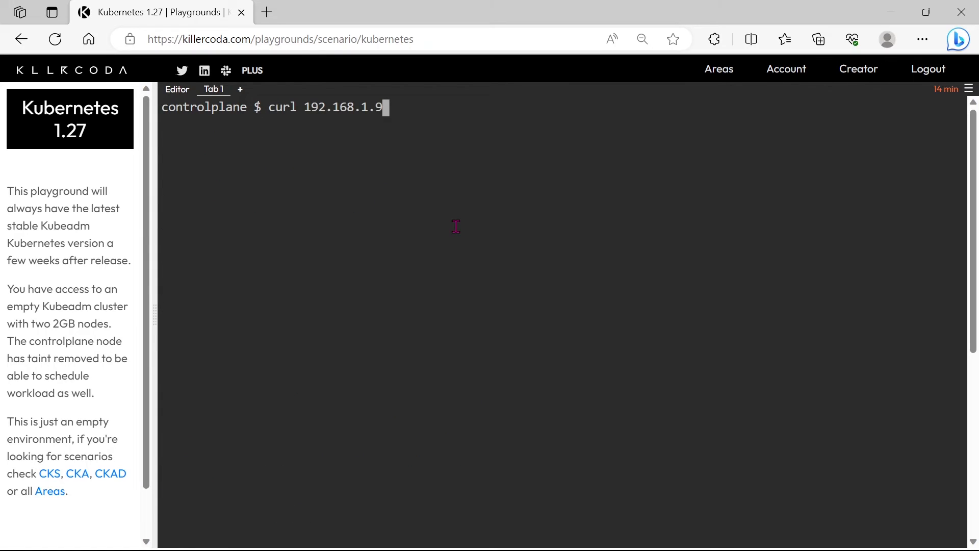
{"action": "type", "text": "k get po -o wide"}
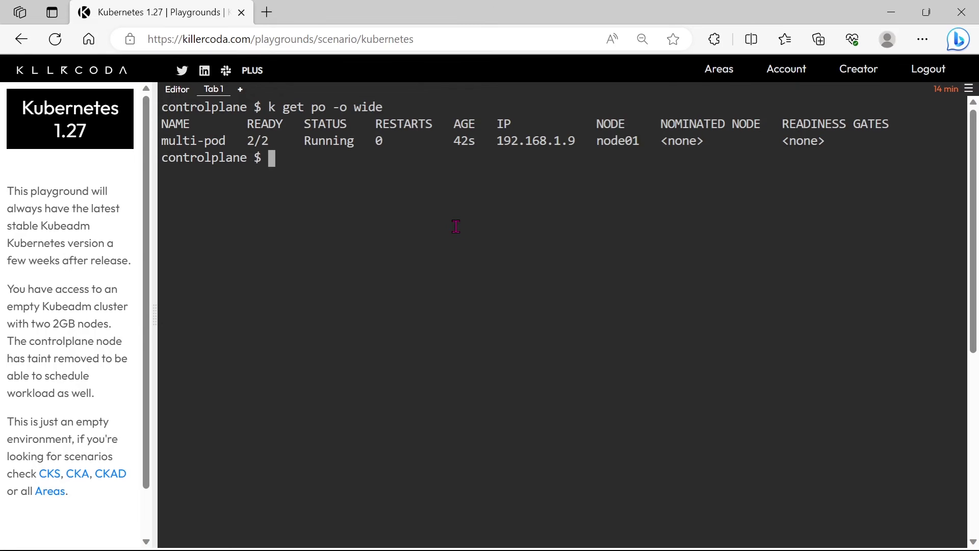
Step: Run 'k logs multi-pod -c sidecar' and review the nginx access and error log entries
{"action": "type", "text": "k"}
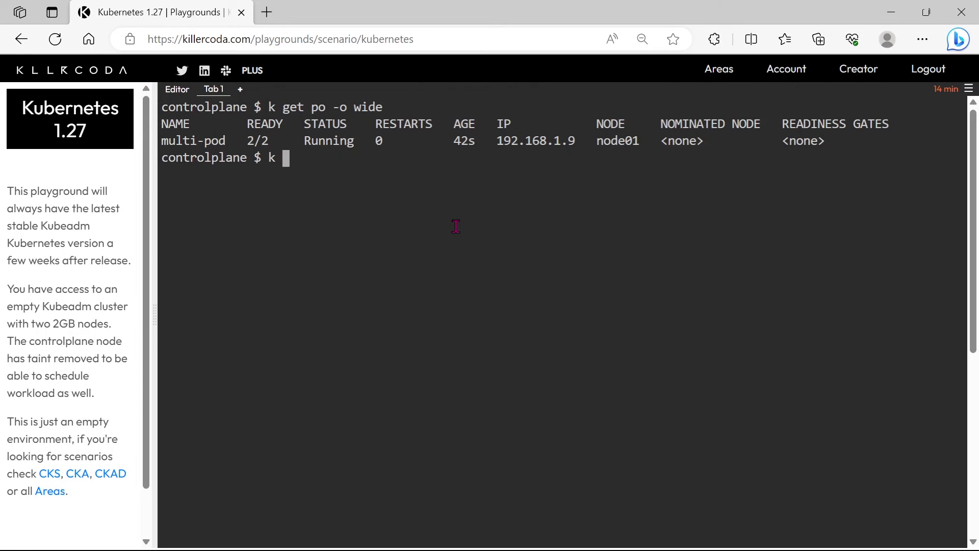
{"action": "type", "text": "logs"}
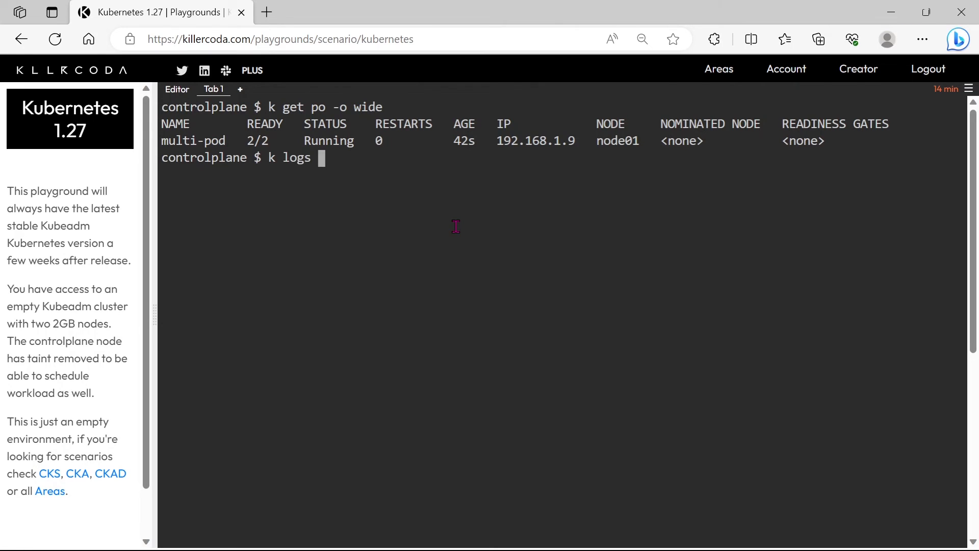
{"action": "mouse_move", "coordinate": [165, 128]}
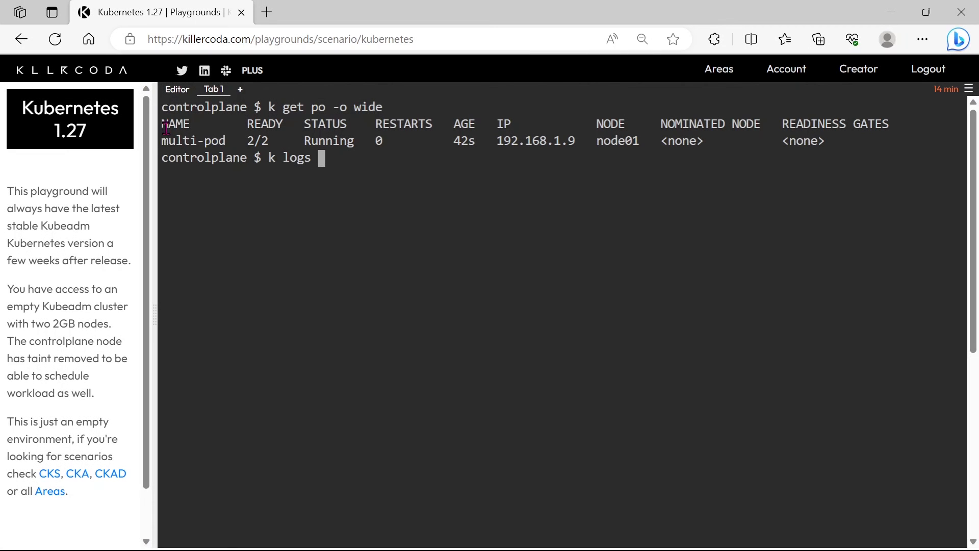
{"action": "double_click", "coordinate": [192, 141]}
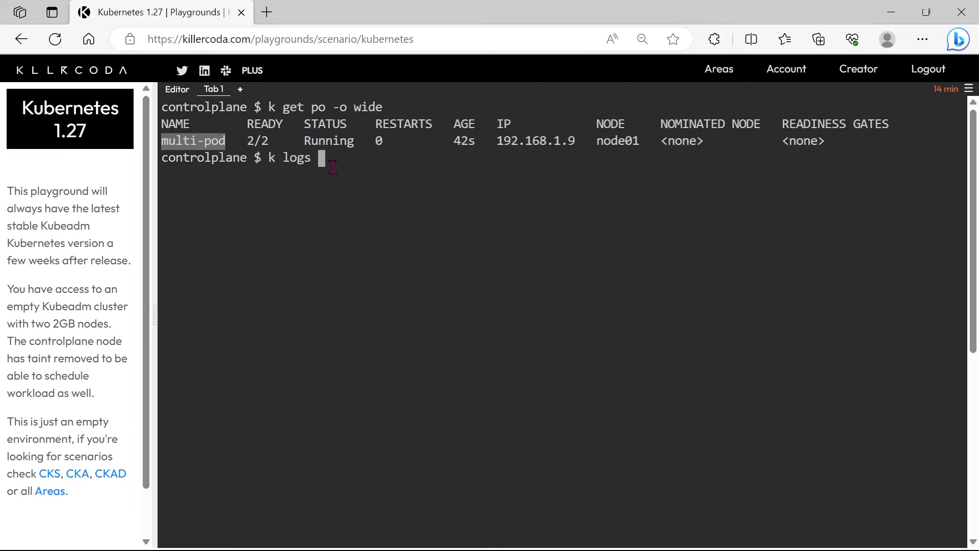
{"action": "right_click", "coordinate": [329, 163]}
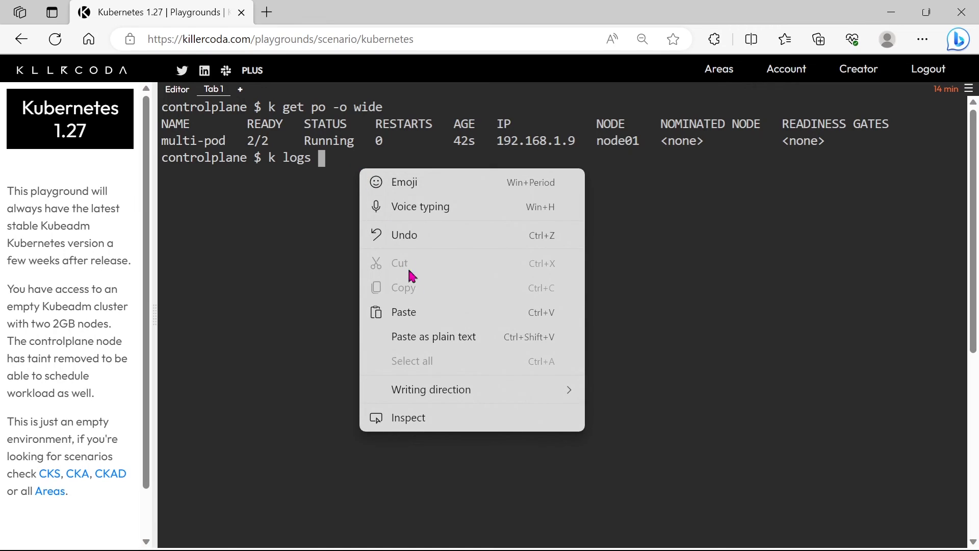
{"action": "type", "text": "multi-pod -c"}
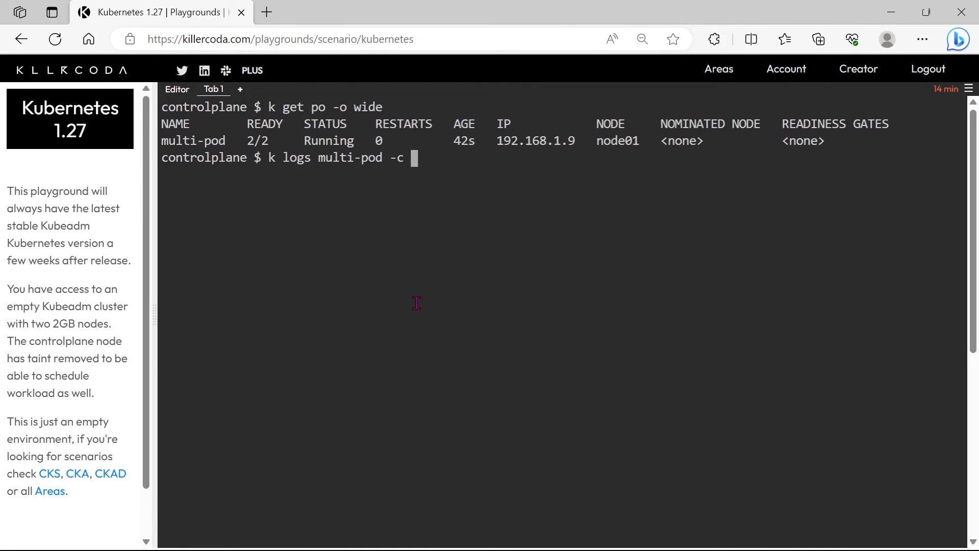
{"action": "type", "text": "said"}
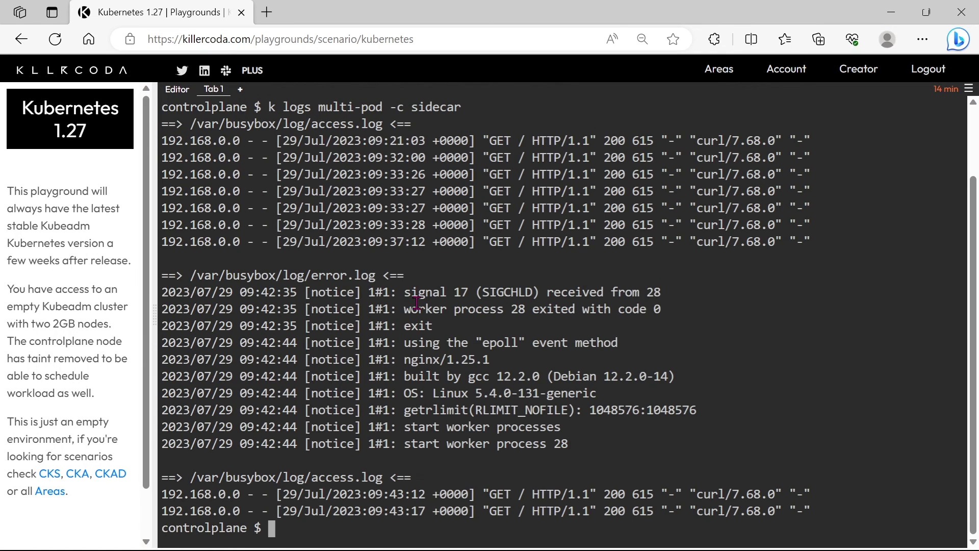
{"action": "mouse_move", "coordinate": [472, 319]}
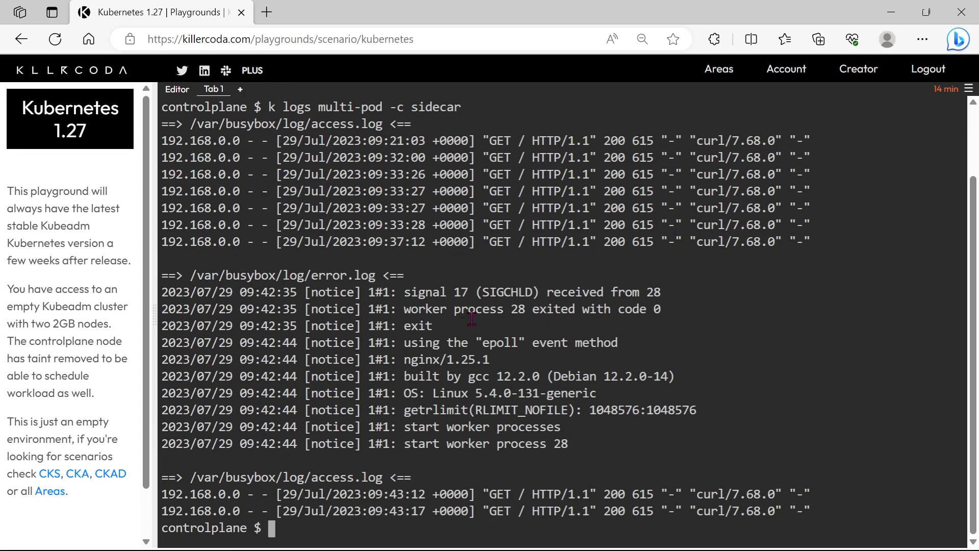
{"action": "mouse_move", "coordinate": [369, 382]}
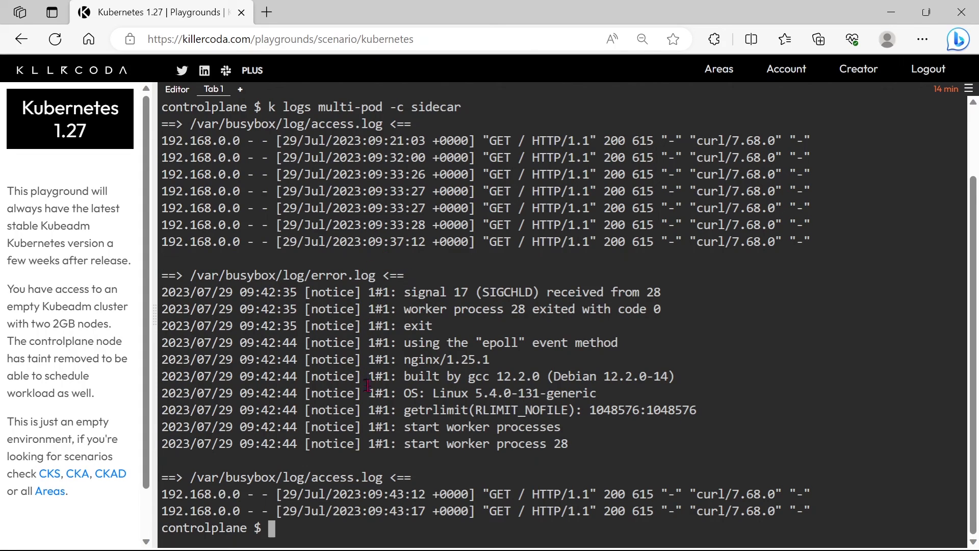
{"action": "mouse_move", "coordinate": [398, 228]}
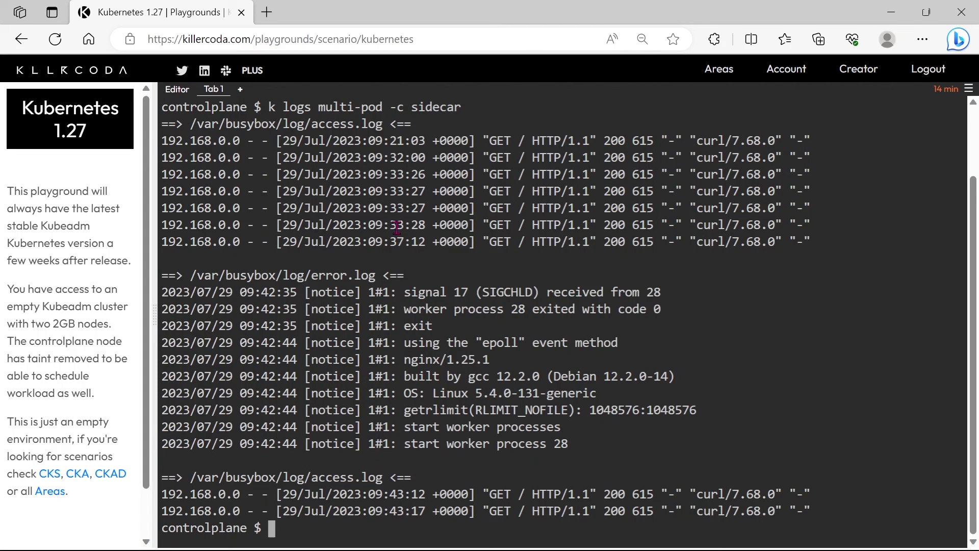
{"action": "double_click", "coordinate": [406, 225]}
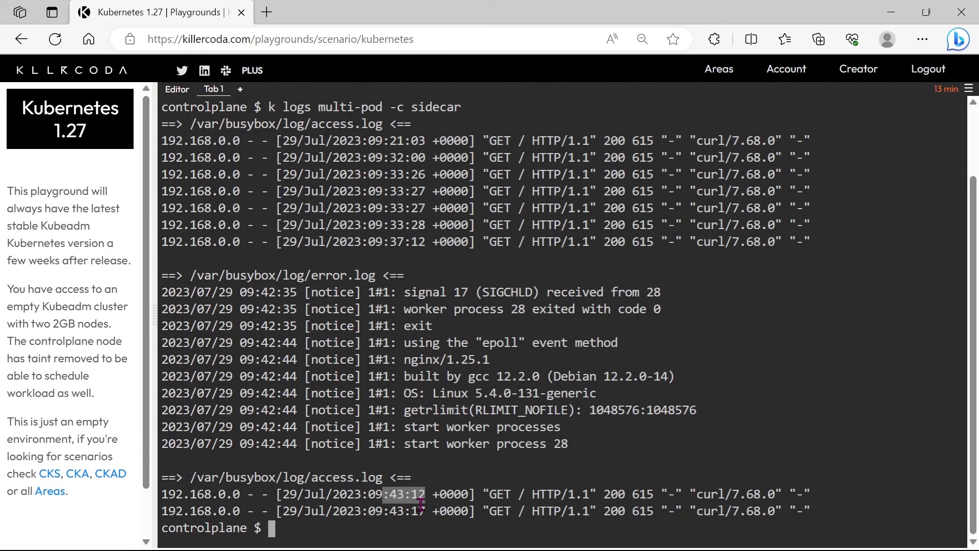
{"action": "mouse_move", "coordinate": [470, 463]}
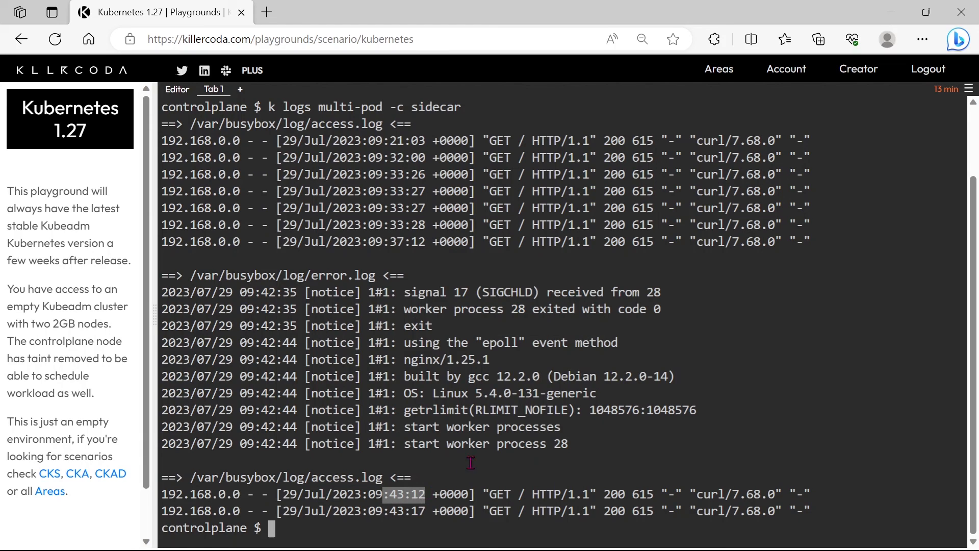
{"action": "mouse_move", "coordinate": [461, 477]}
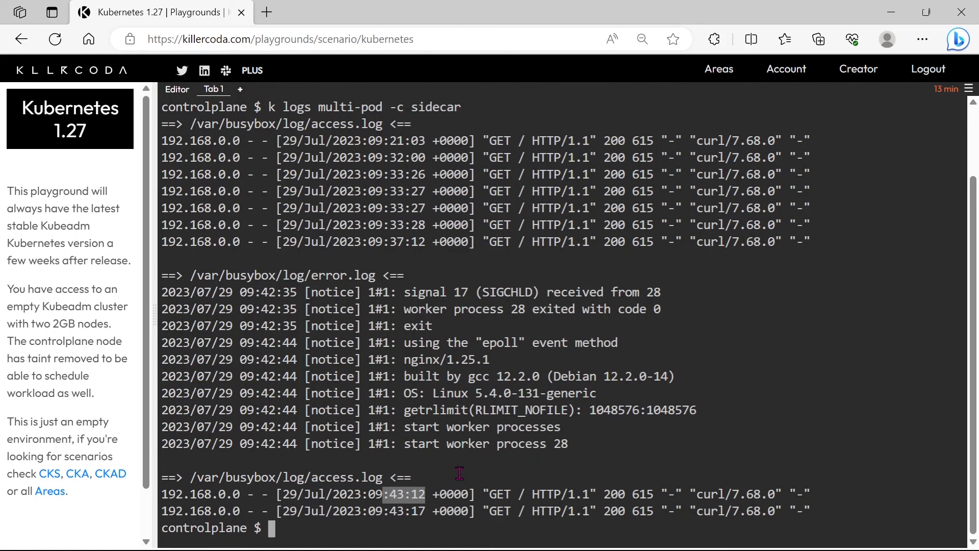
{"action": "type", "text": "clae"}
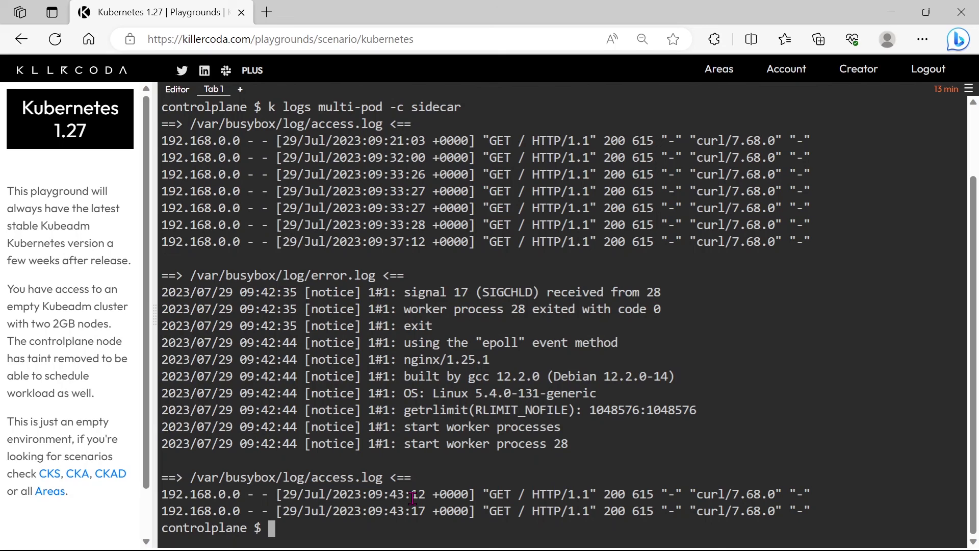
Step: Curl 192.168.1.9 again and rerun the sidecar logs to see new access entries at 09:44:11 and 09:44:21
{"action": "type", "text": "clear"}
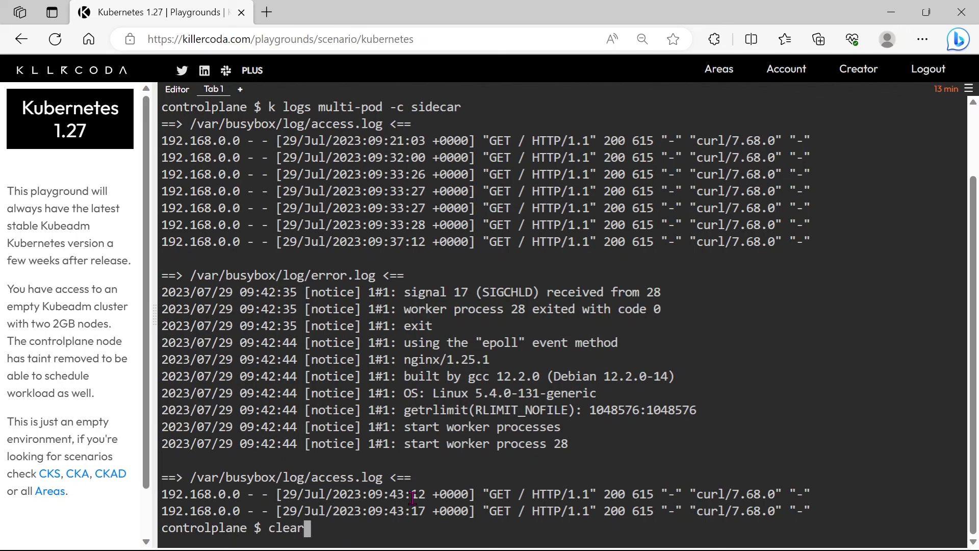
{"action": "type", "text": "curl 192.168.1.9"}
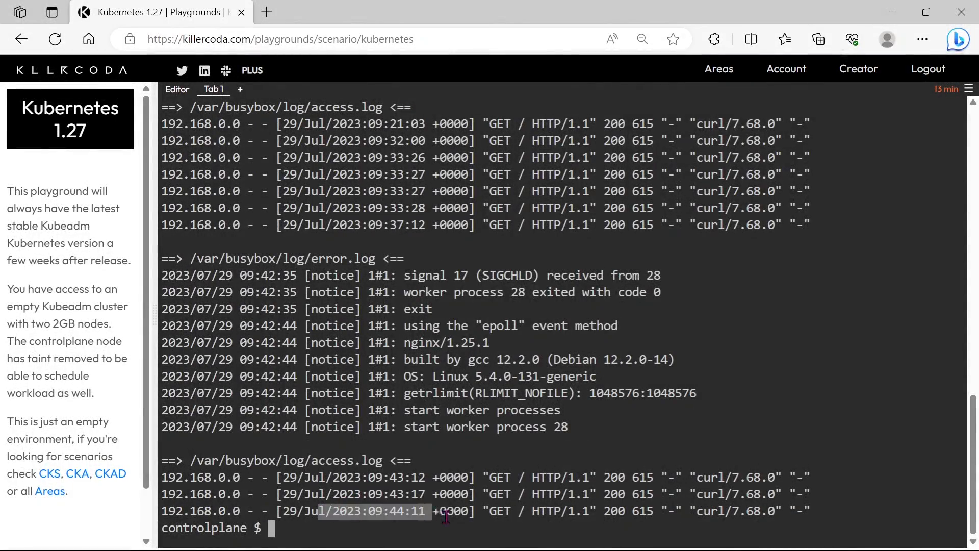
{"action": "type", "text": "k logs multi-pod -c sidecar"}
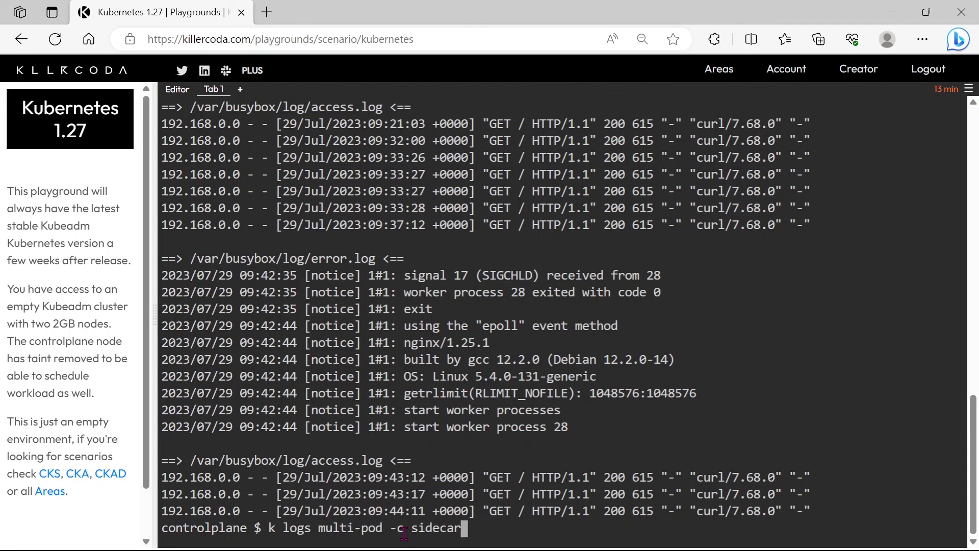
{"action": "type", "text": "curl 192.168.1.9"}
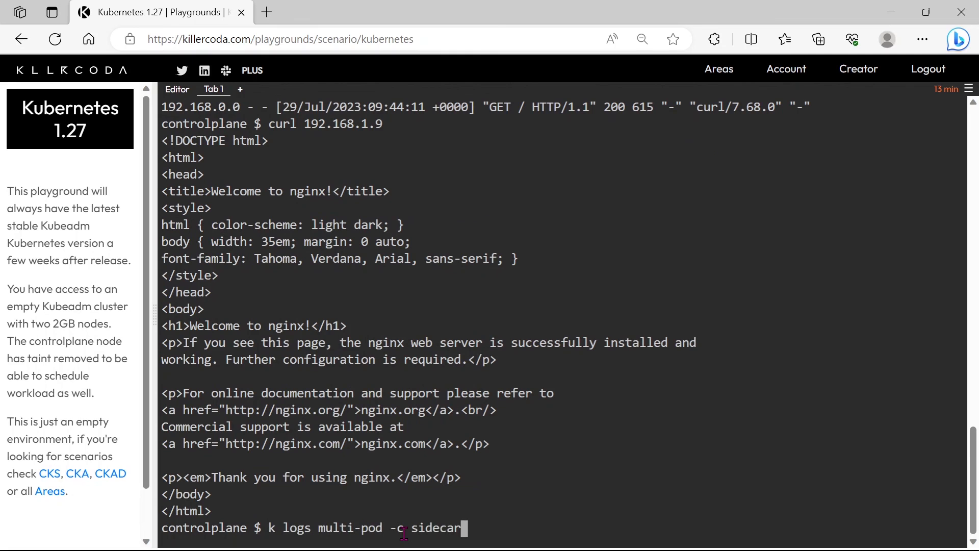
{"action": "key", "text": "Enter"}
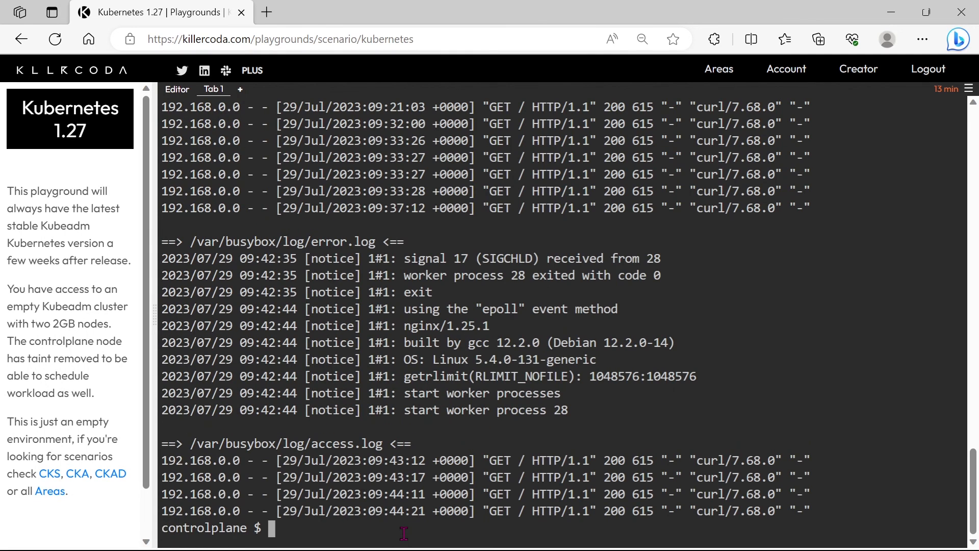